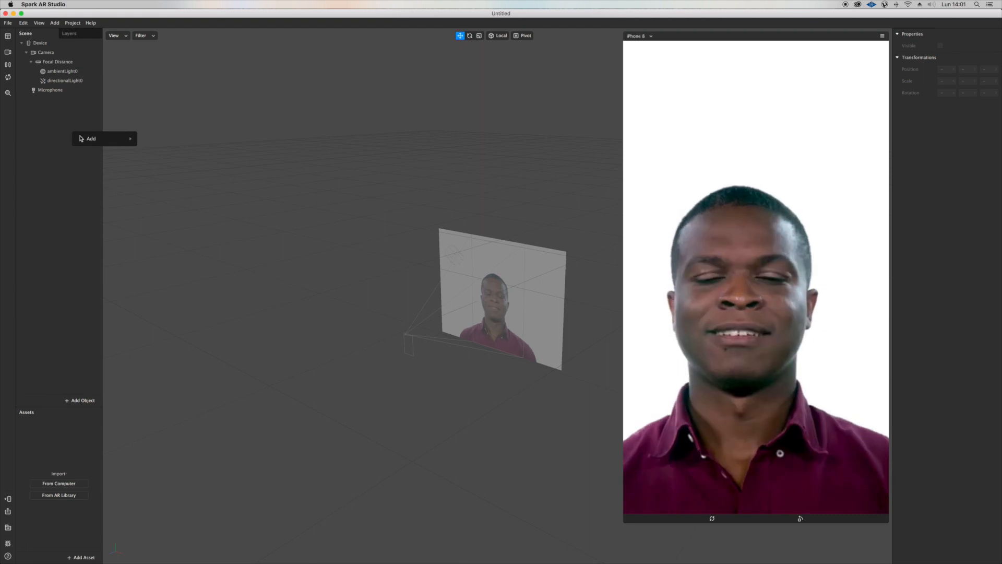
# Add a rectangle inside a new canvas to the scene.
pyautogui.click(90, 138)
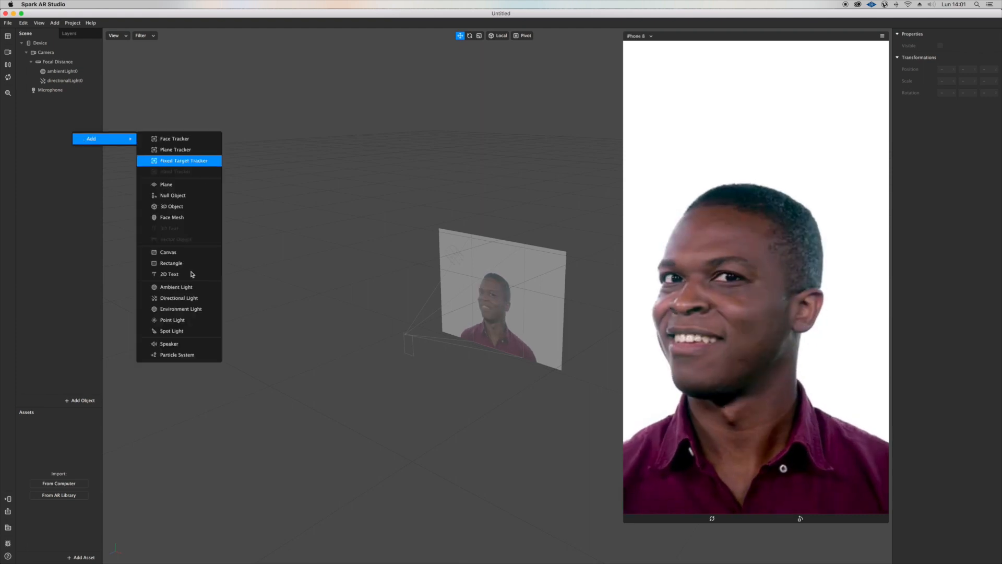
pyautogui.click(171, 263)
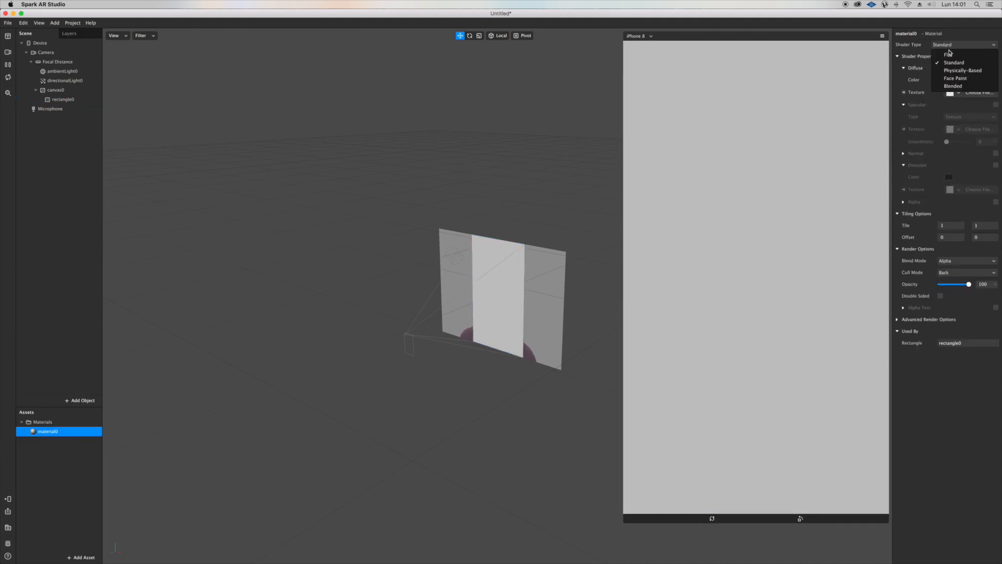
# Make the rectangle material Flat, and add its diffuse texture and cameraTexture0 as patches.
pyautogui.click(948, 53)
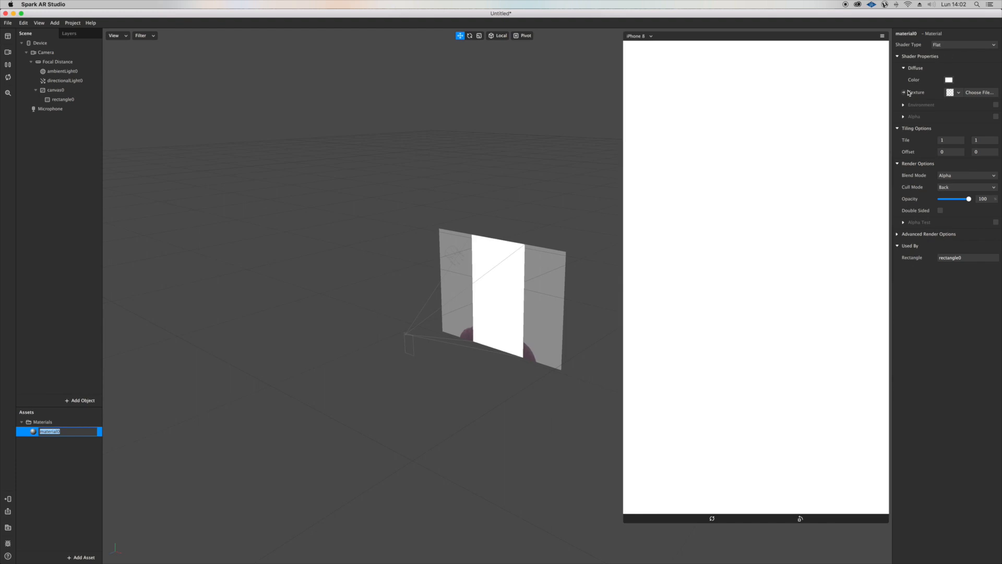
pyautogui.click(903, 91)
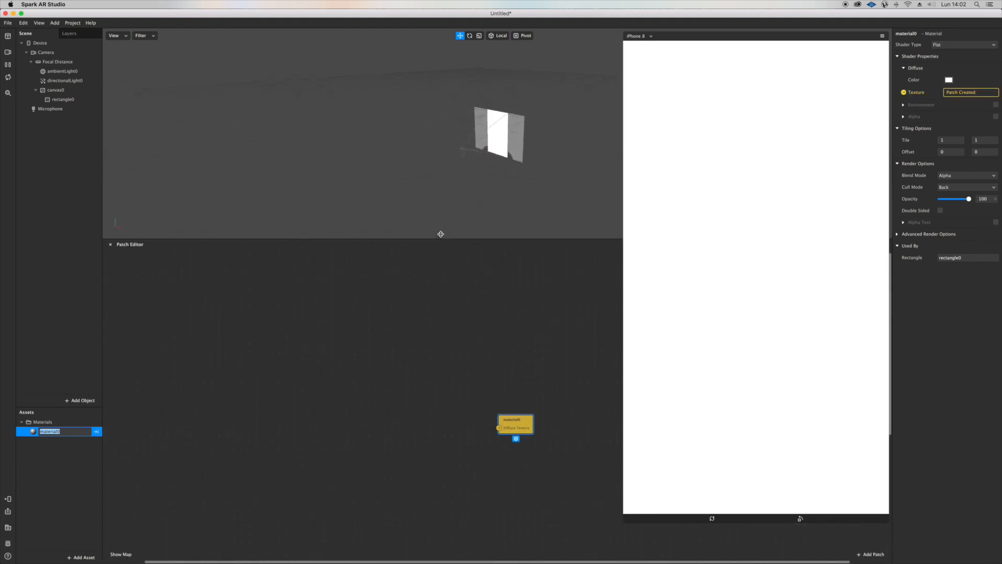
pyautogui.click(46, 52)
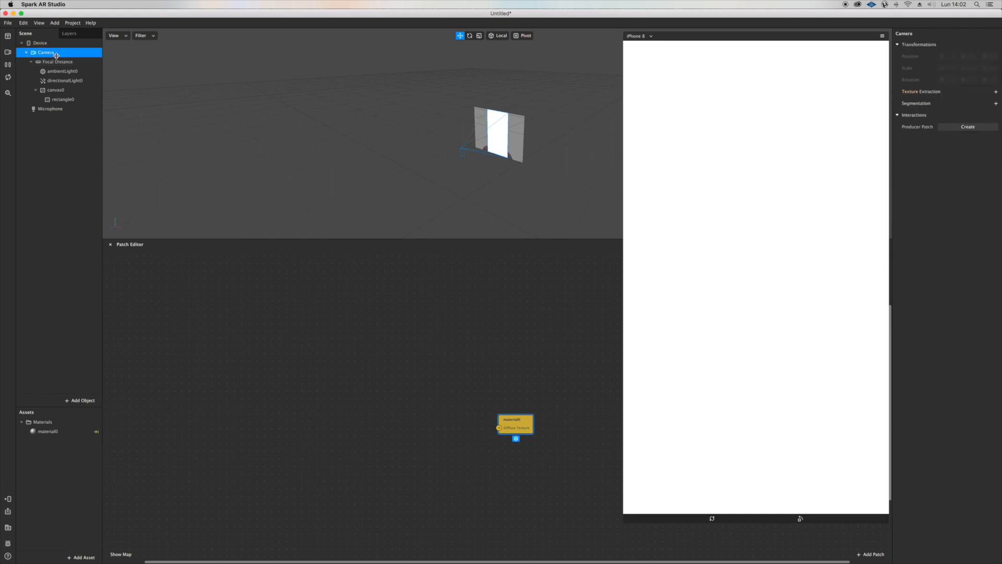
pyautogui.click(995, 91)
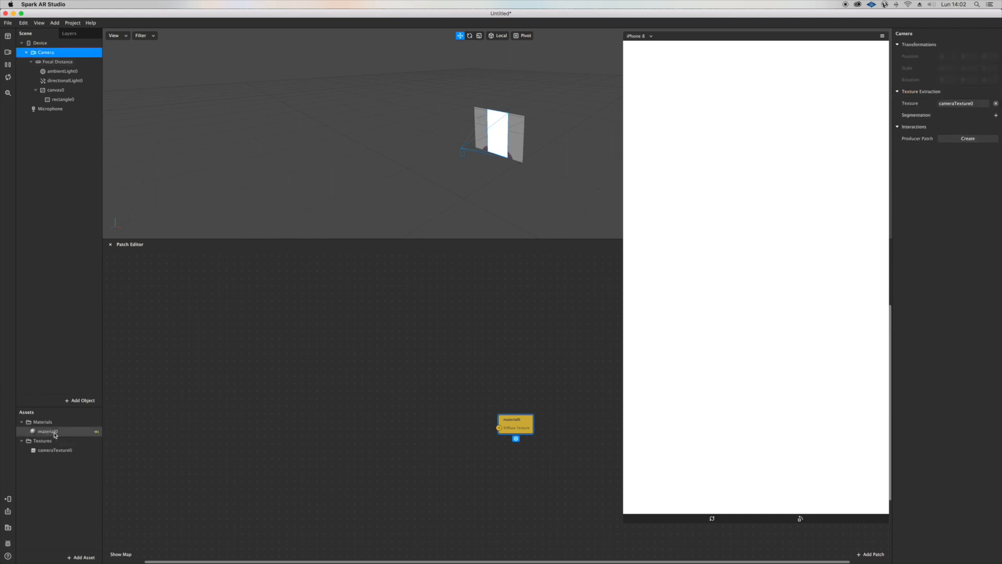
pyautogui.click(54, 450)
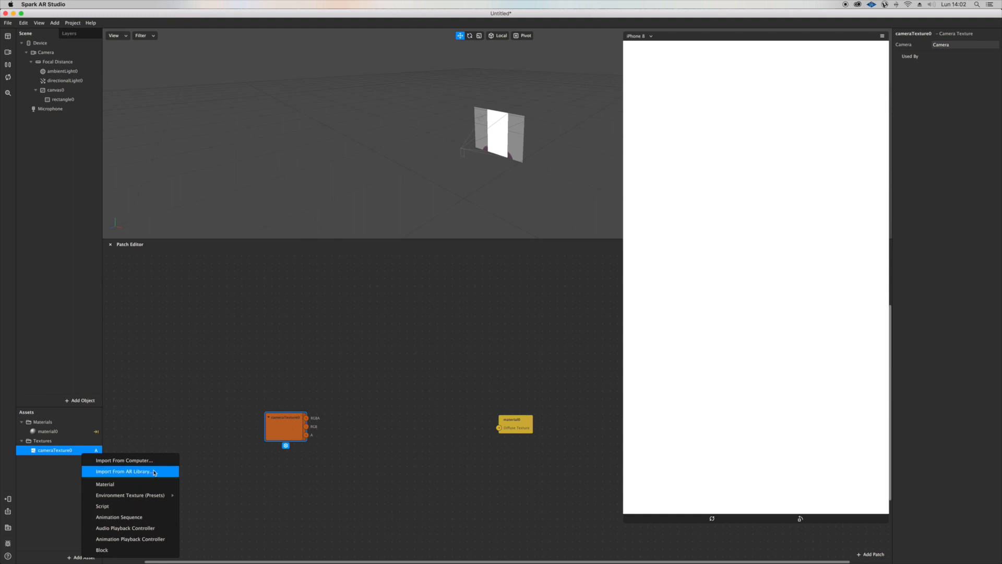
# Import the free Adjust Colors shader from AR Library Patch Assets > Shaders.
pyautogui.click(131, 471)
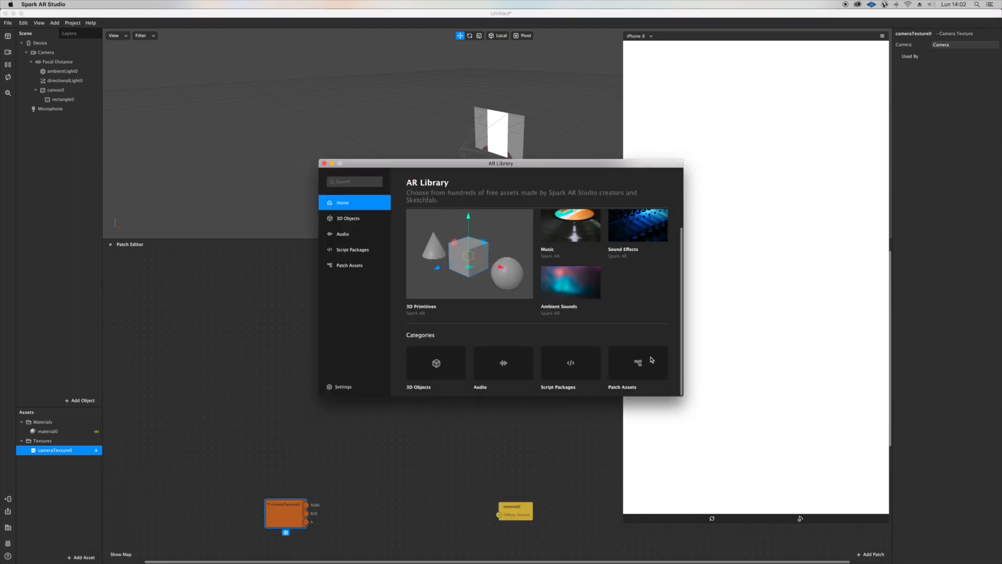
pyautogui.click(350, 265)
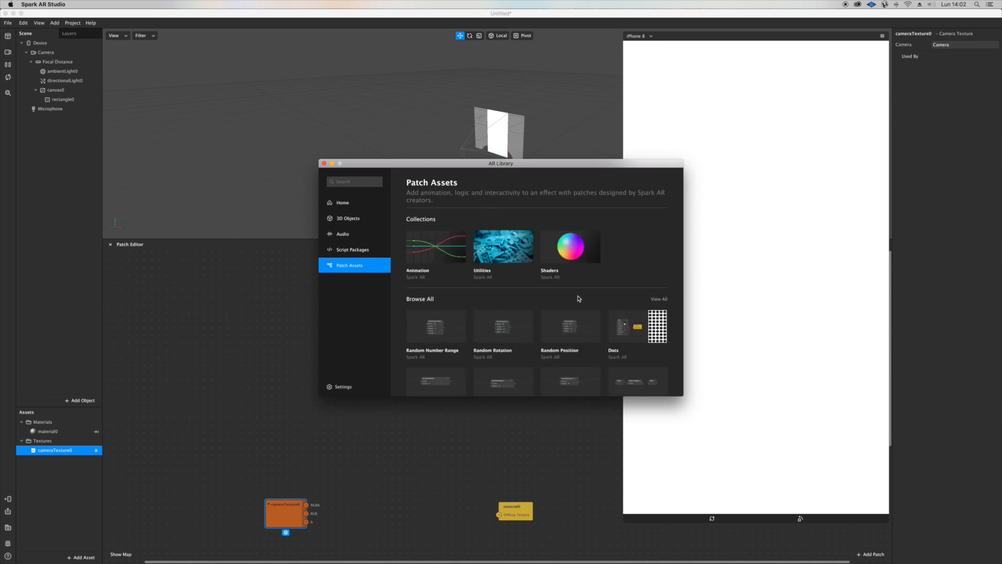
pyautogui.click(569, 246)
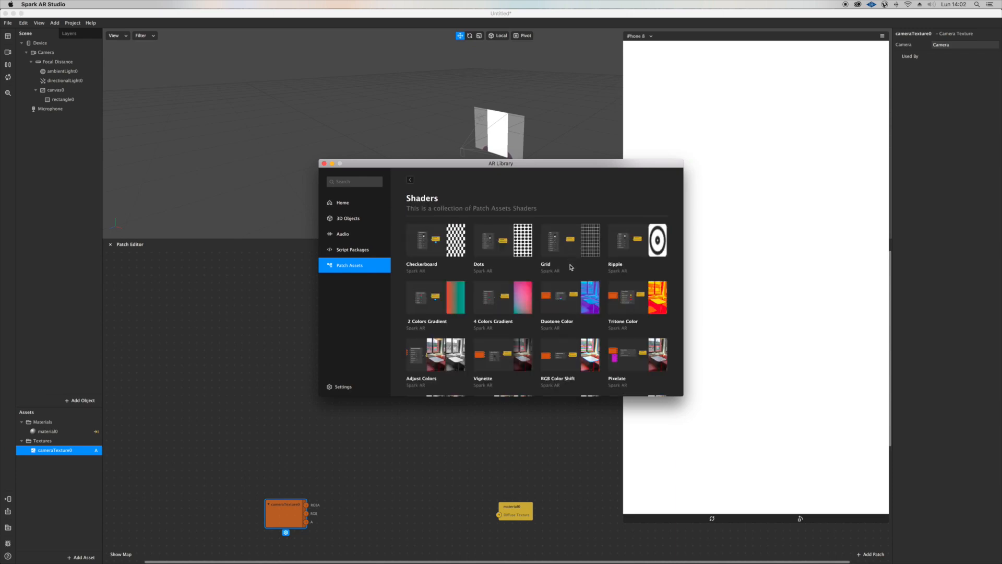
pyautogui.scroll(-3)
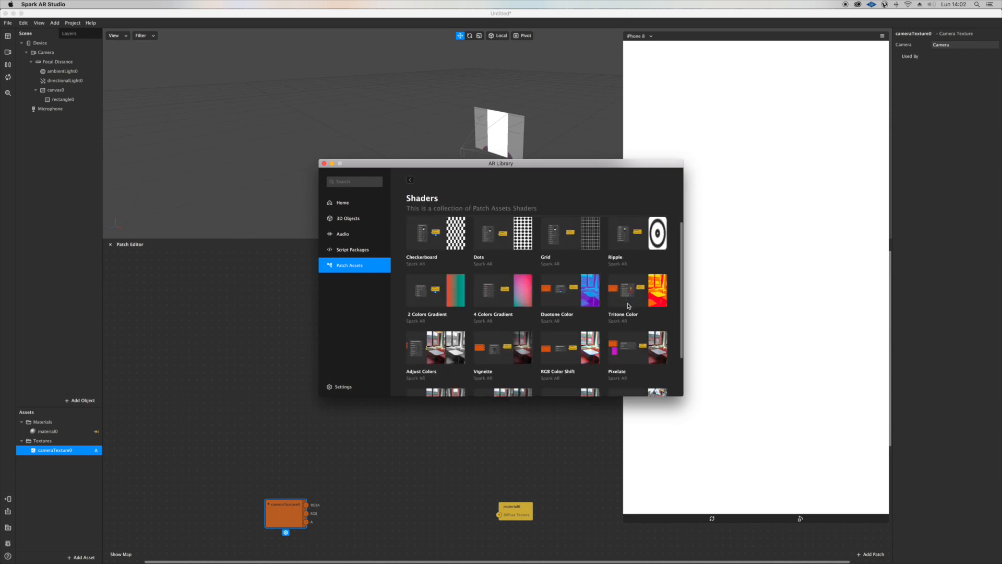
pyautogui.scroll(-3)
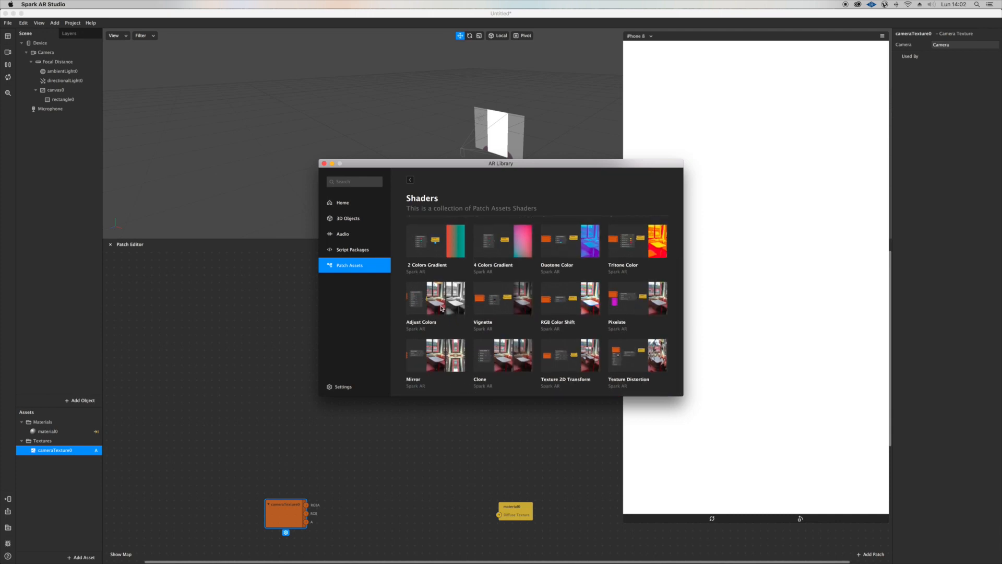
pyautogui.click(435, 298)
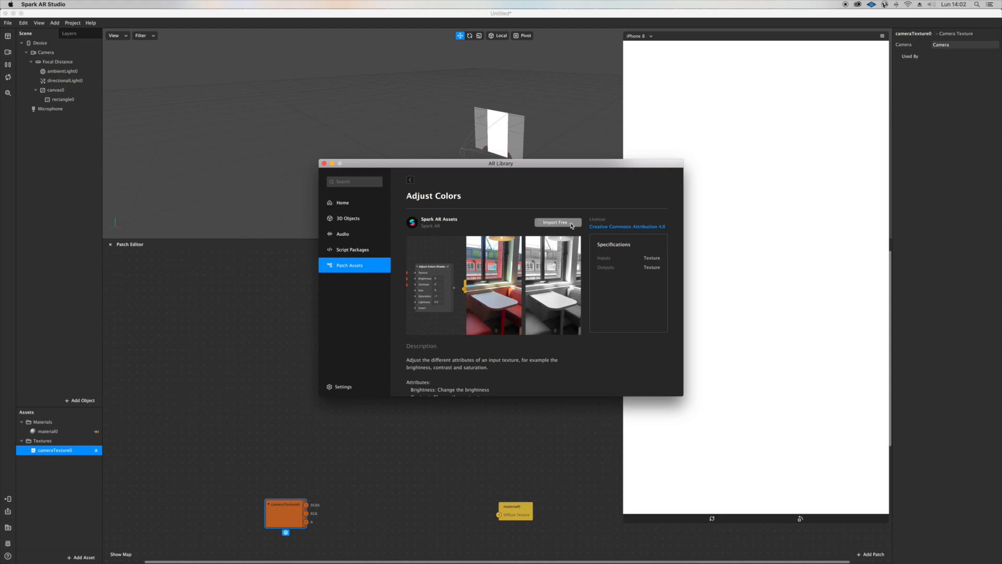
pyautogui.click(557, 222)
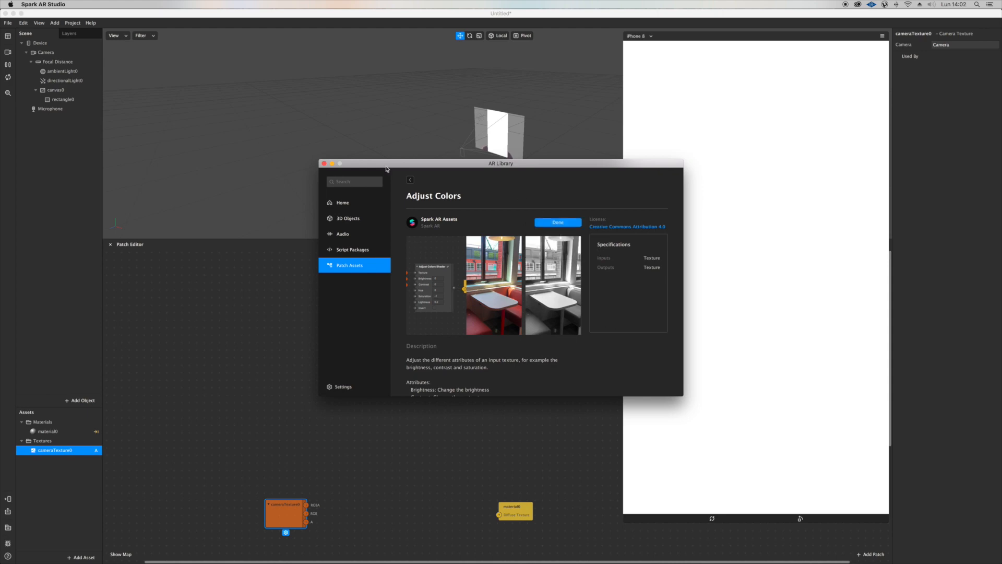
pyautogui.click(557, 222)
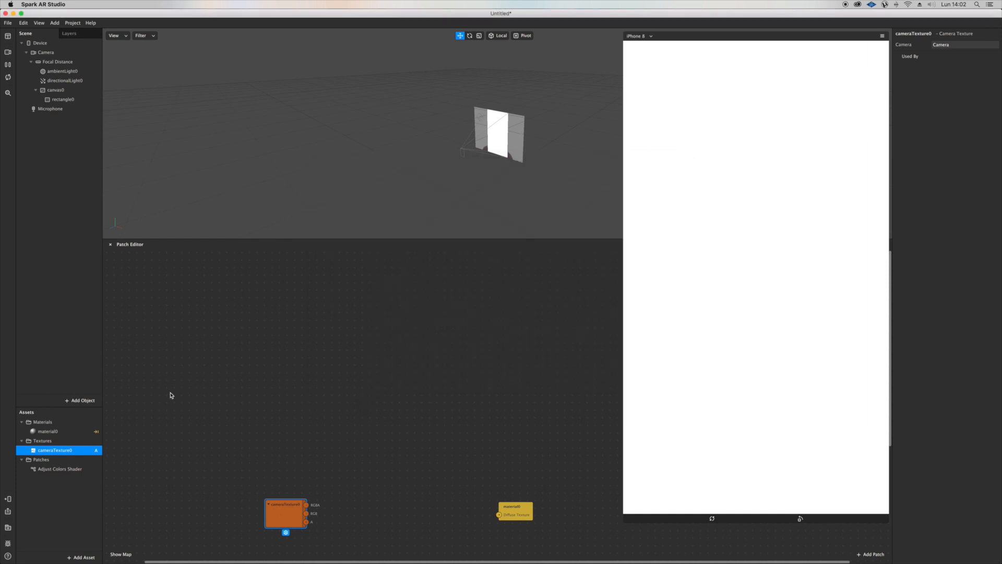
# Insert Adjust Colors between cameraTexture0 and the material, with Saturation set to -1.
pyautogui.click(60, 468)
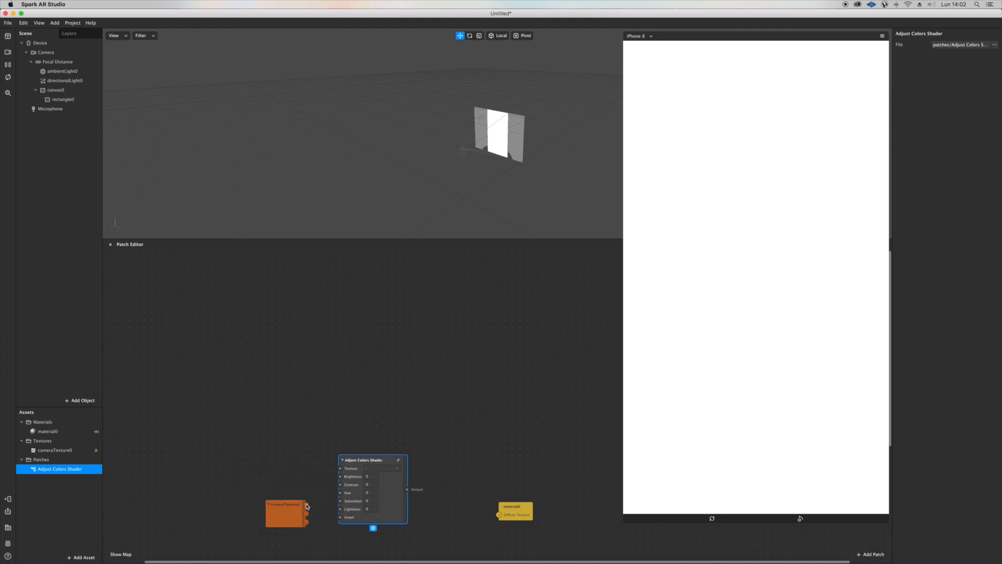
pyautogui.moveTo(306, 518); pyautogui.dragTo(341, 468)
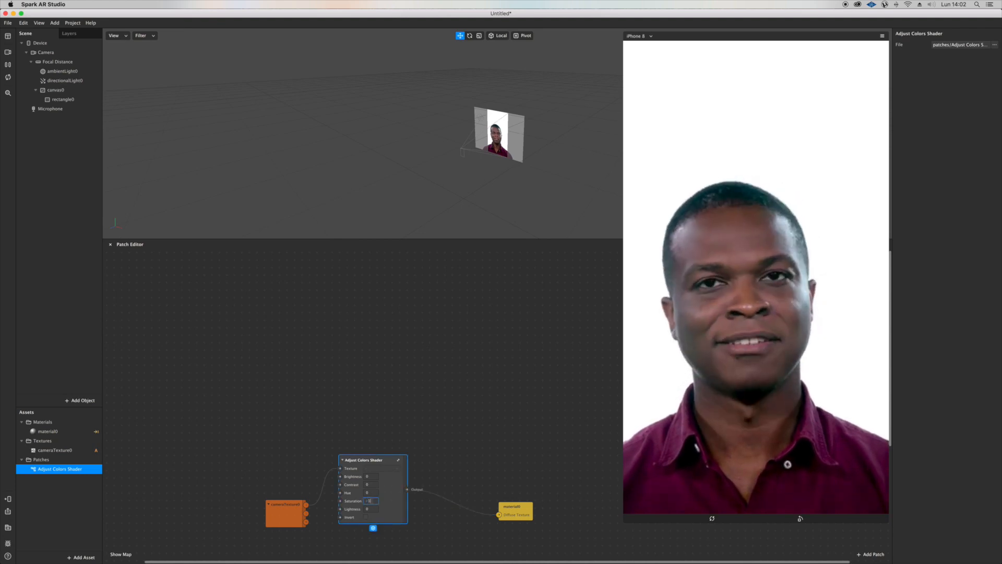
pyautogui.write('-1')
pyautogui.click(371, 483)
pyautogui.write('.2')
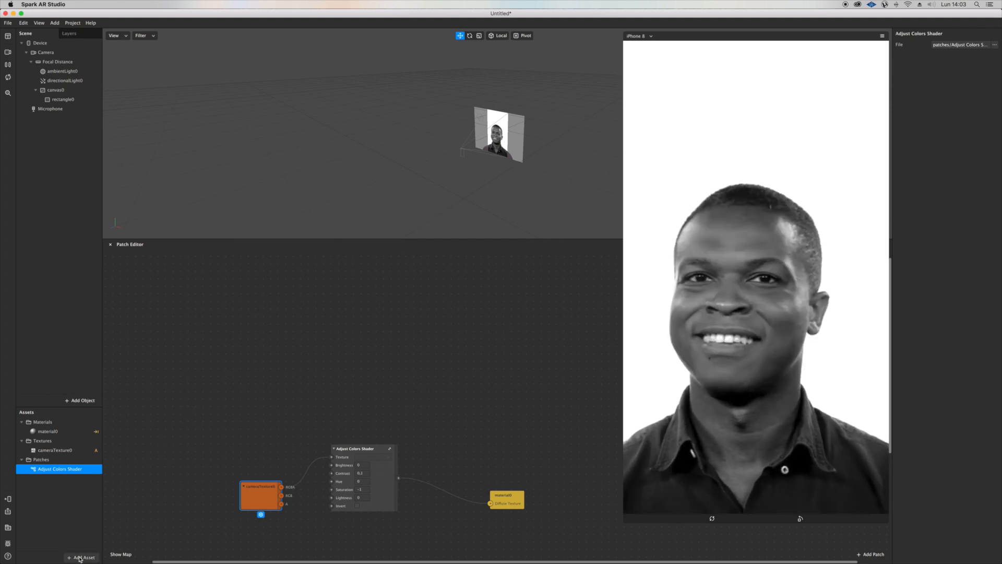
# Import the free Sphere Primitive from the AR Library's 3D Primitives collection.
pyautogui.click(82, 557)
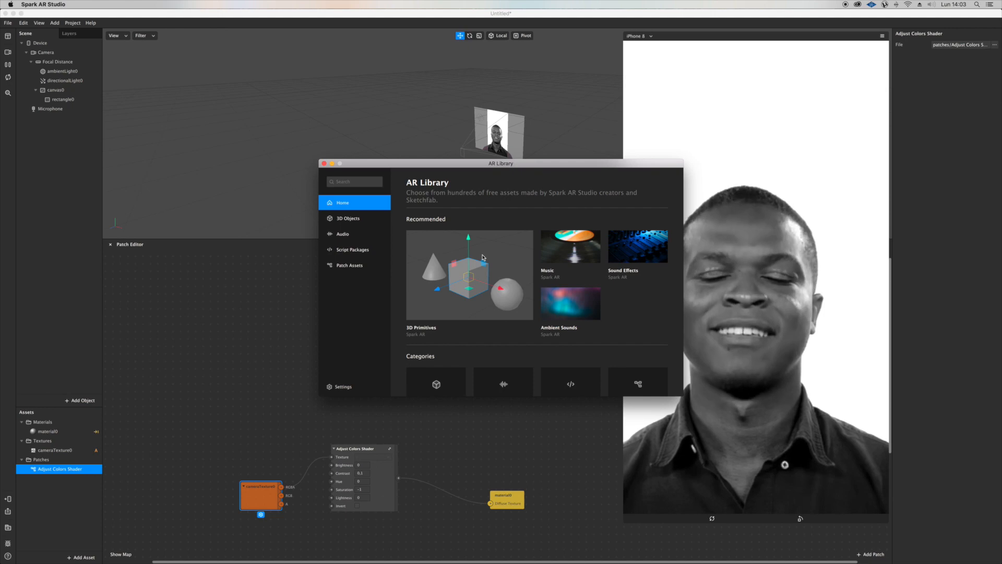
pyautogui.click(468, 275)
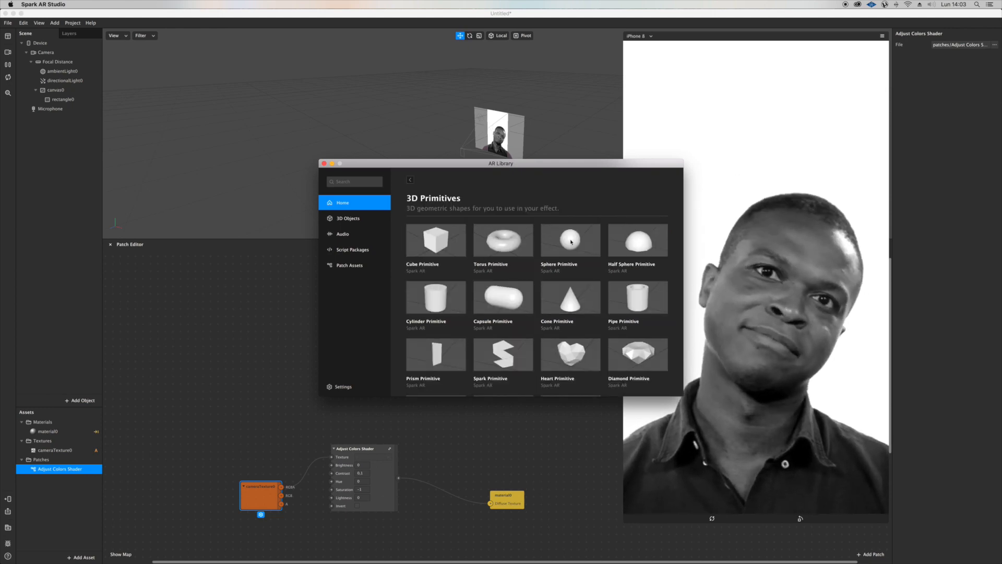
pyautogui.click(570, 240)
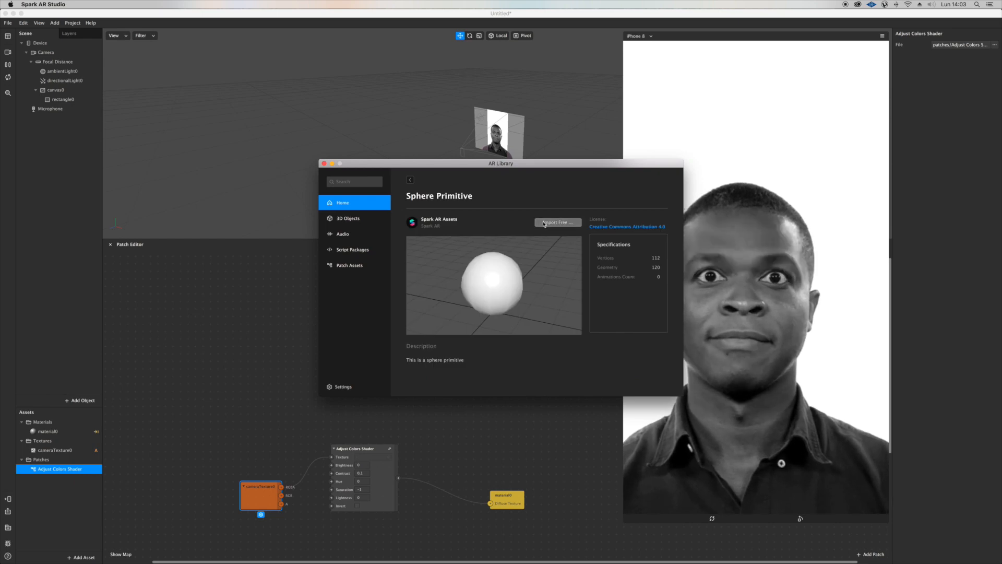
pyautogui.click(557, 222)
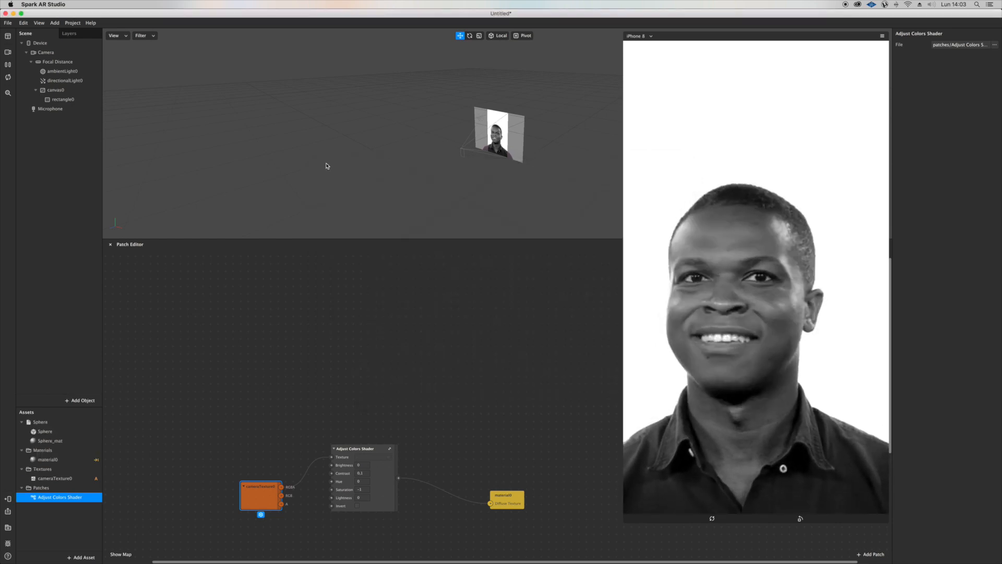
# Add a face tracker carrying the Sphere, scaled to 0.2 on all axes.
pyautogui.click(40, 422)
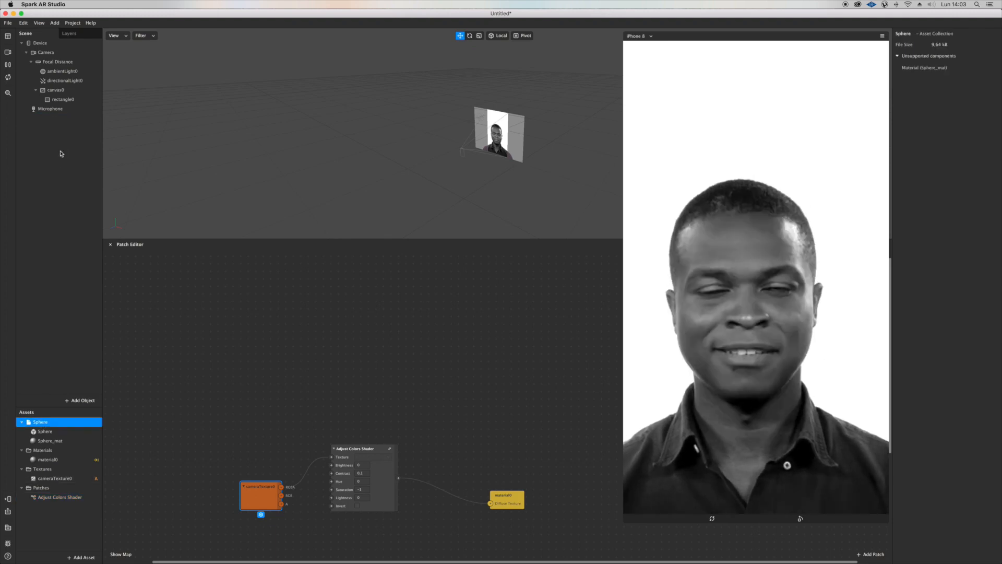
pyautogui.click(80, 400)
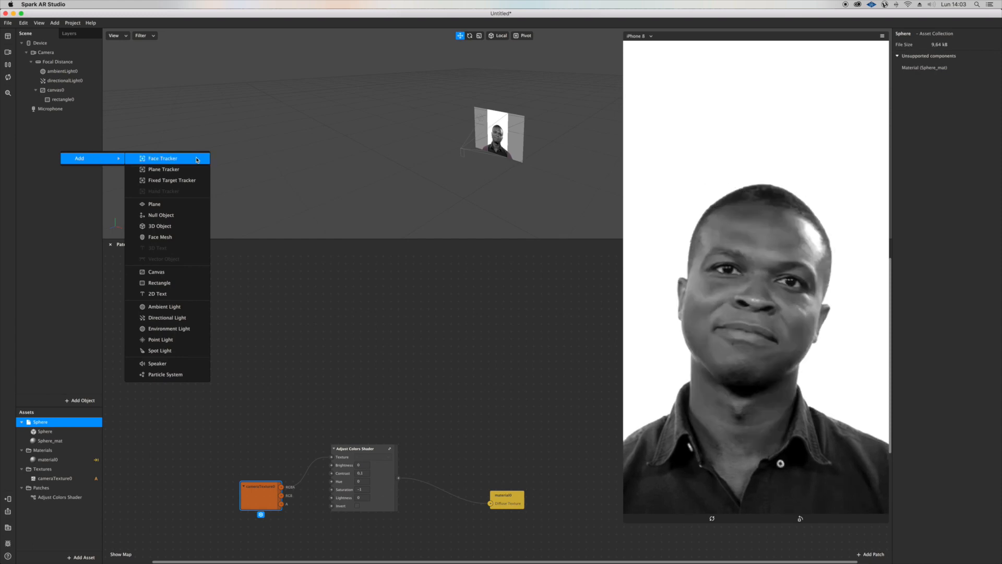
pyautogui.click(162, 157)
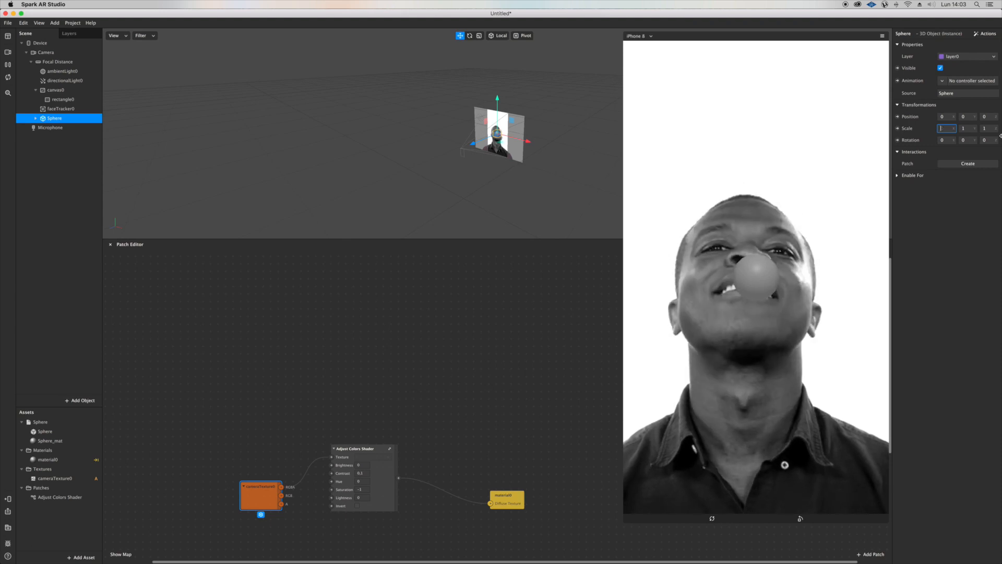
pyautogui.write('0.2')
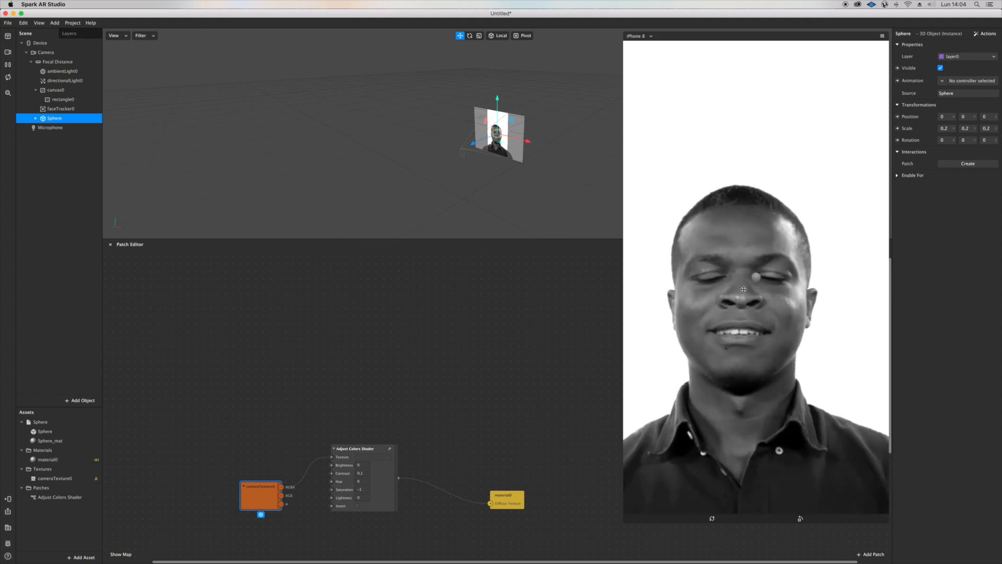
# Rename the Sphere 'left' and duplicate it to make the right eye sphere.
pyautogui.click(61, 108)
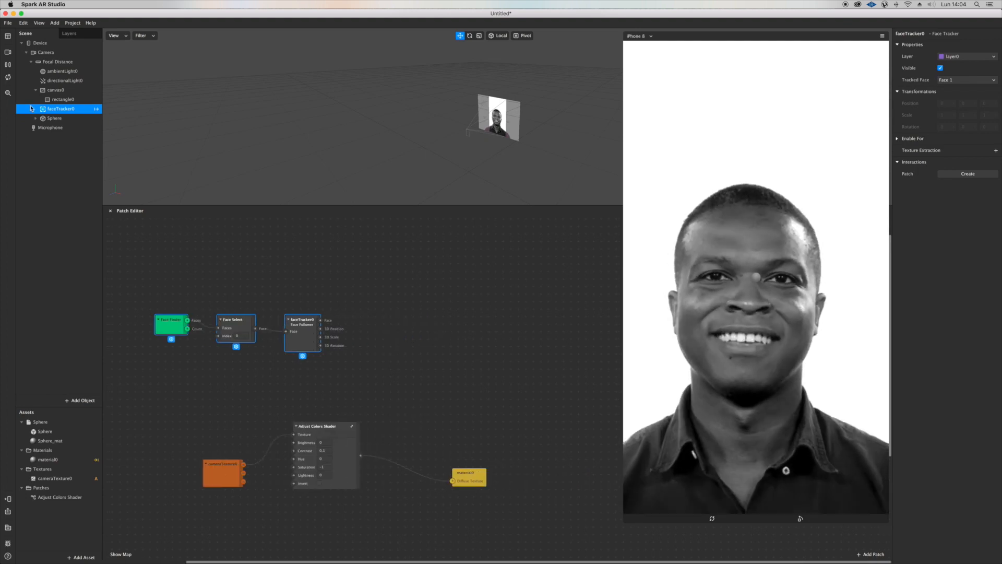
pyautogui.click(54, 118)
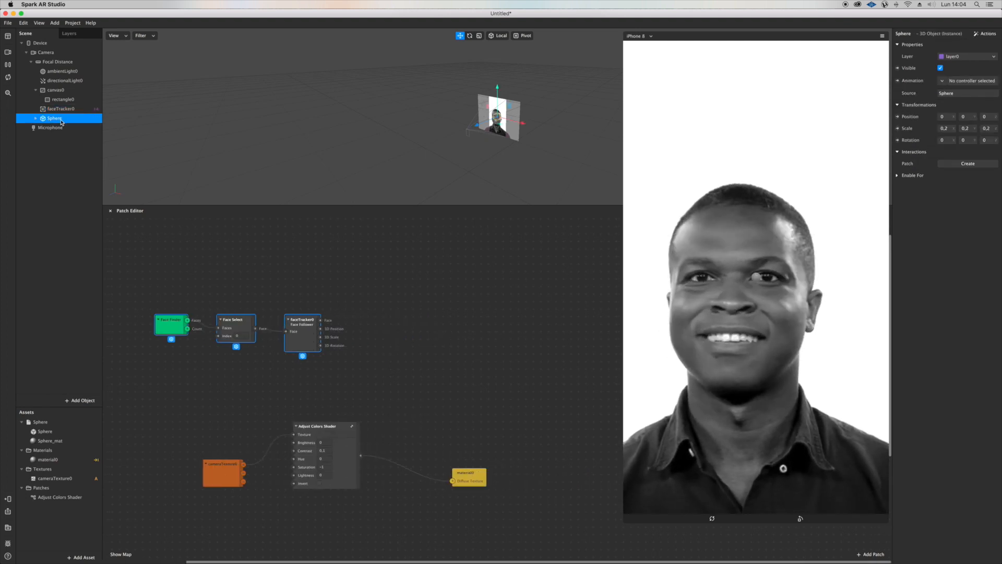
pyautogui.doubleClick(54, 119)
pyautogui.write('left')
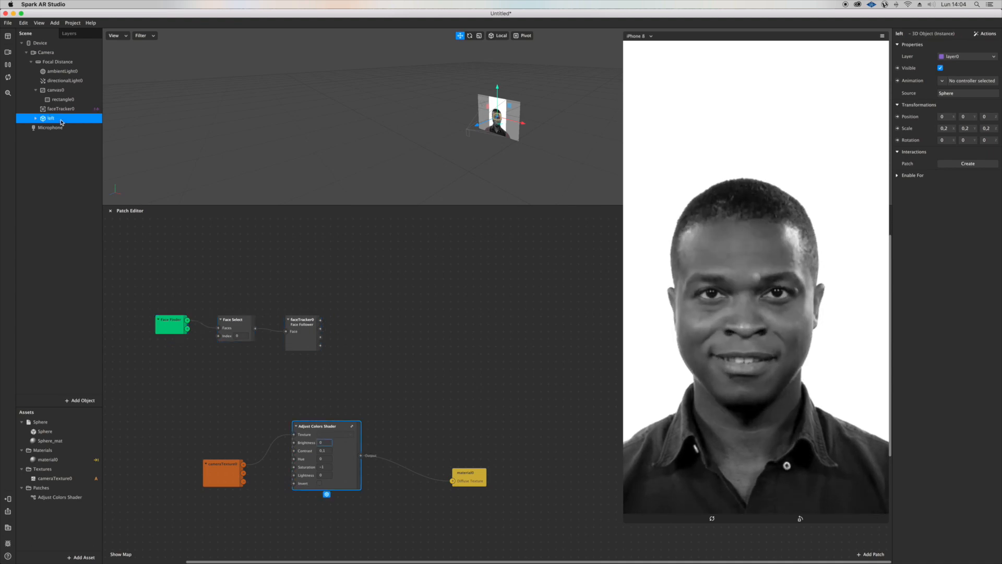
pyautogui.rightClick(51, 119)
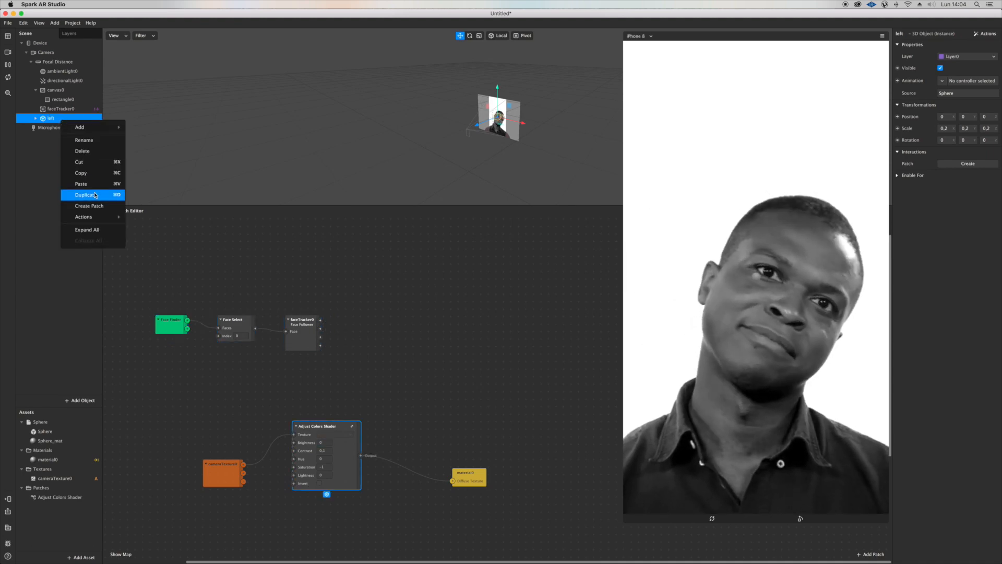
pyautogui.click(85, 194)
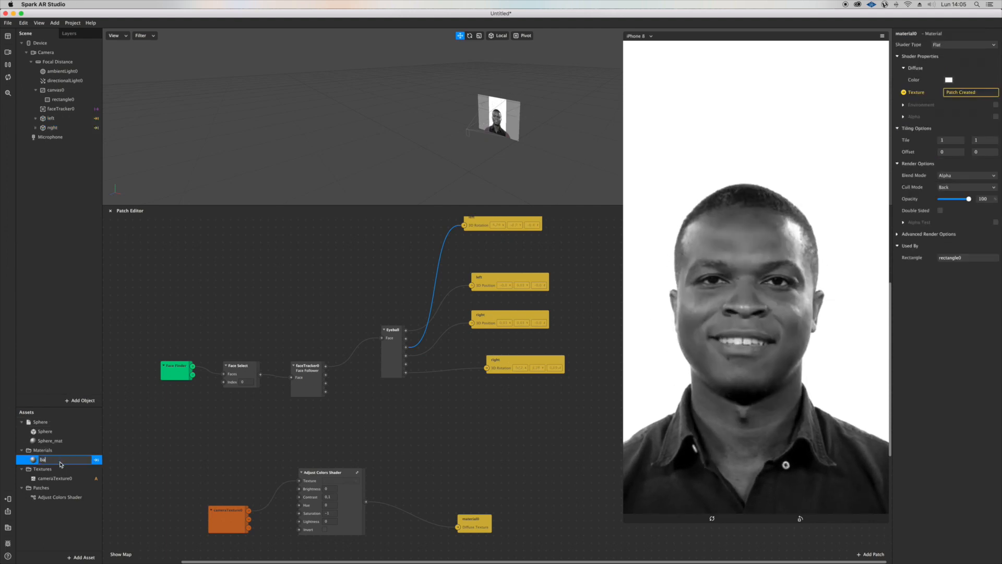
# Rename material0 to 'background' and wire Eye Closed patches through Not into sphere visibility.
pyautogui.write('background')
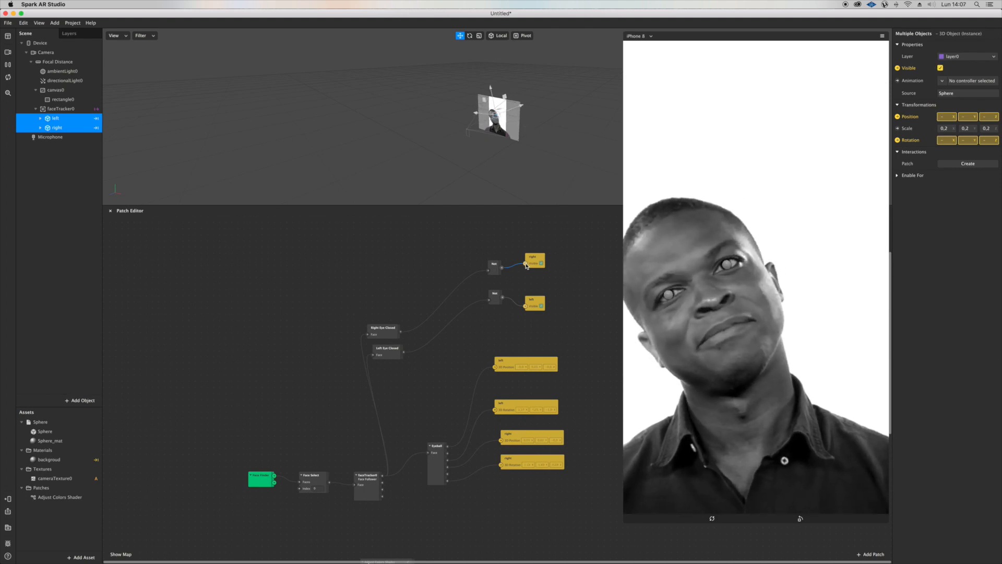
# Set Face Tracking Accuracy to High in the project's Capabilities properties.
pyautogui.click(54, 23)
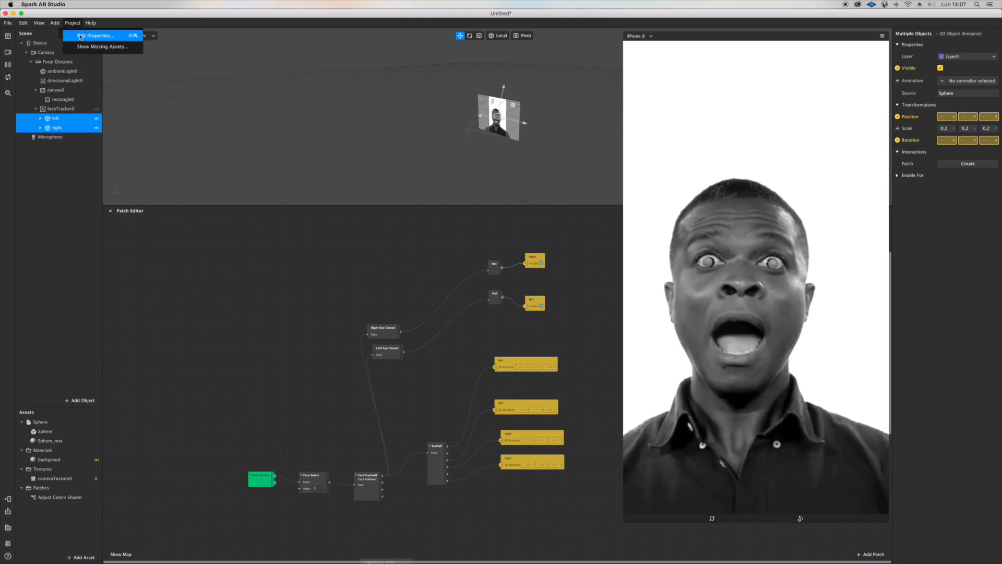
pyautogui.click(95, 35)
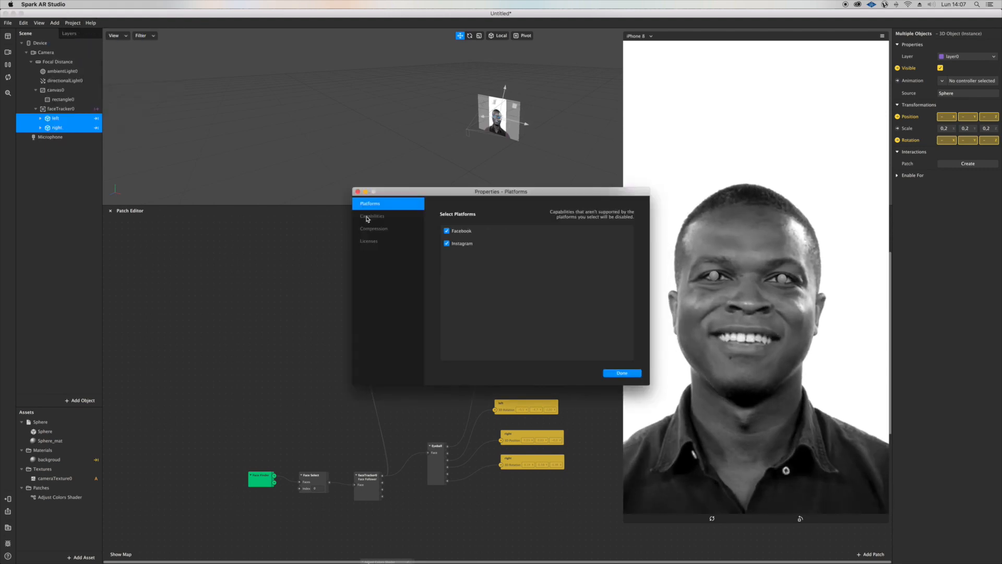
pyautogui.click(372, 215)
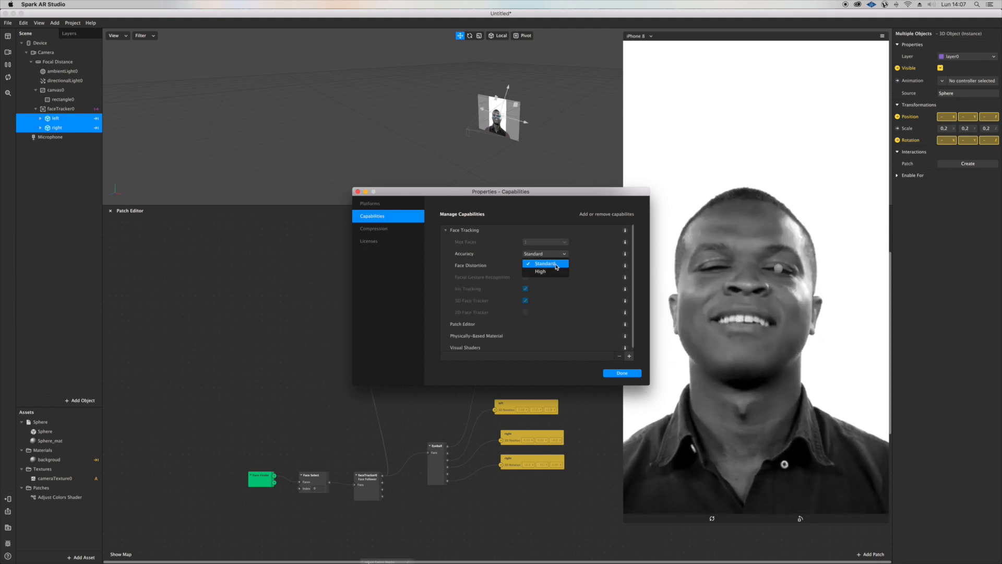
pyautogui.click(540, 271)
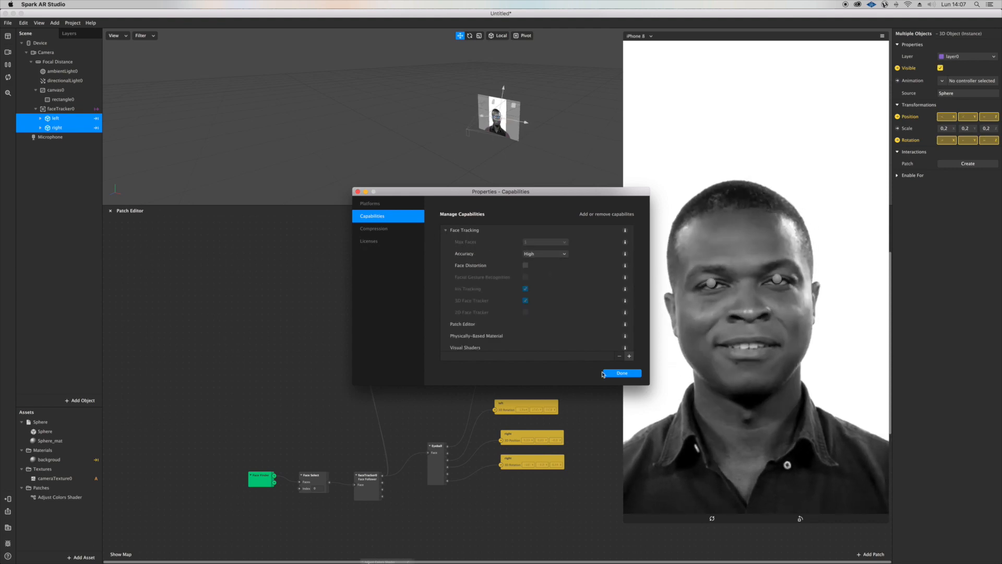
pyautogui.click(620, 372)
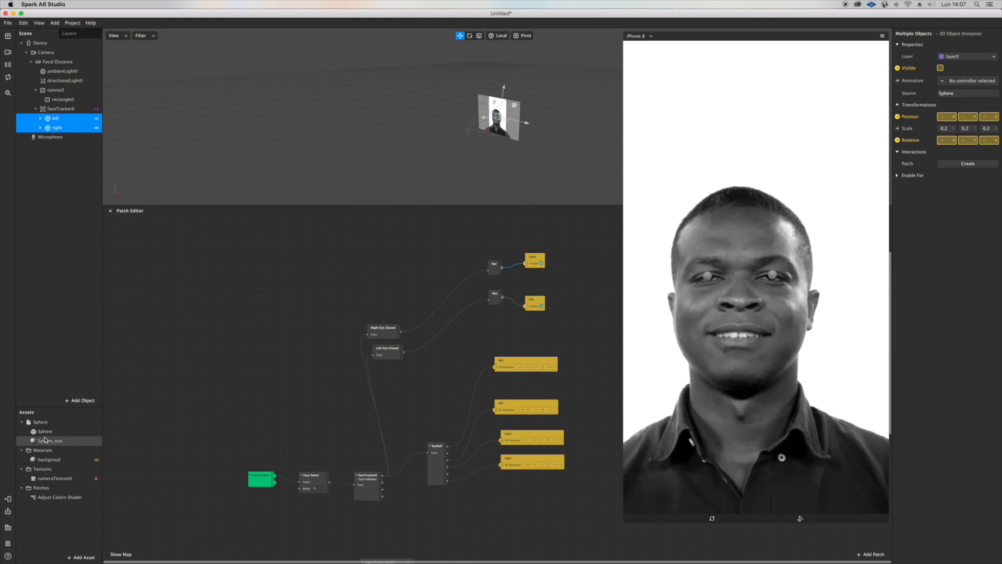
# Change Sphere_mat's Shader Type from Physically-Based to Flat.
pyautogui.click(50, 440)
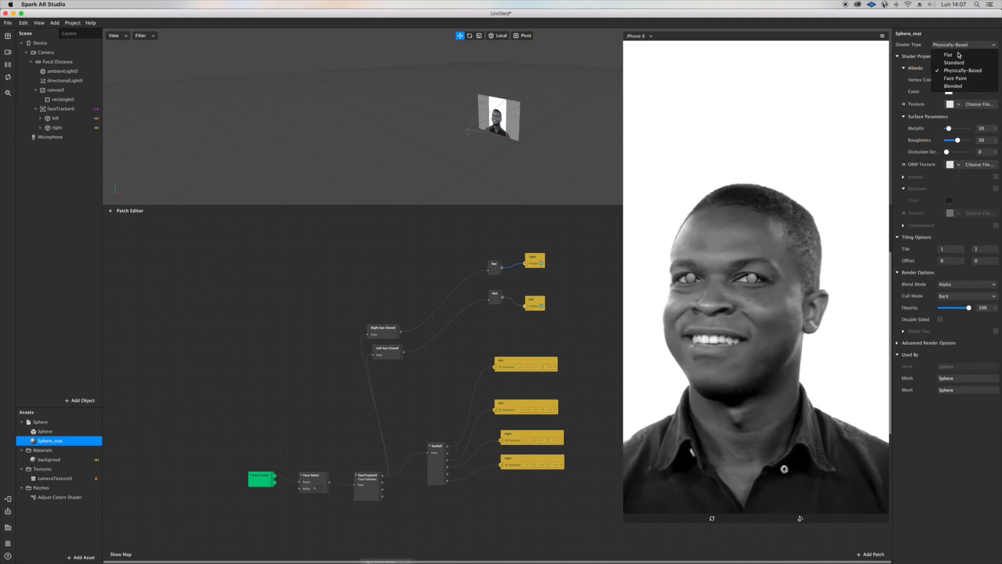
pyautogui.click(948, 54)
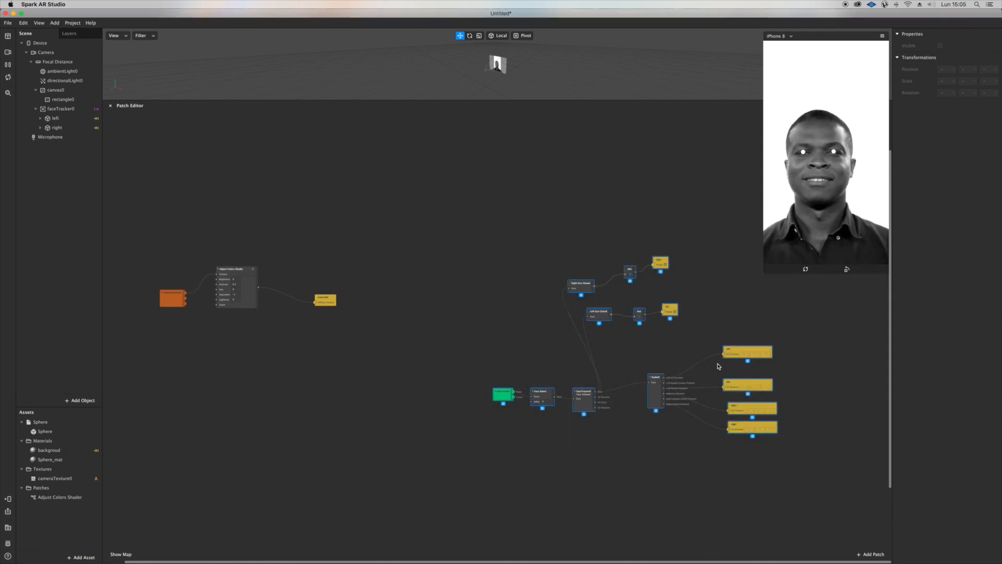
# Wrap the selected eye-tracking and blink patches in a comment and start editing its title.
pyautogui.rightClick(588, 291)
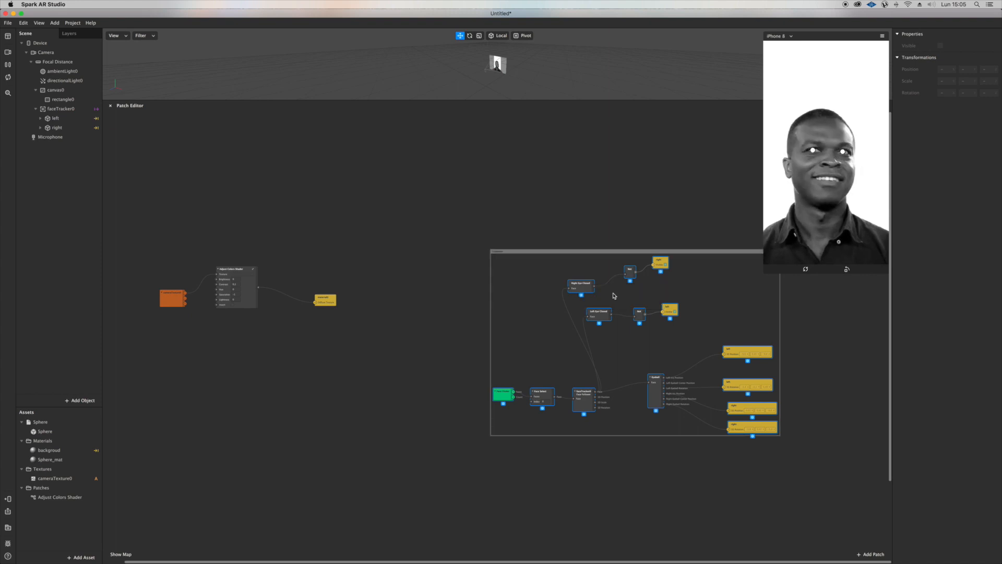
pyautogui.click(870, 554)
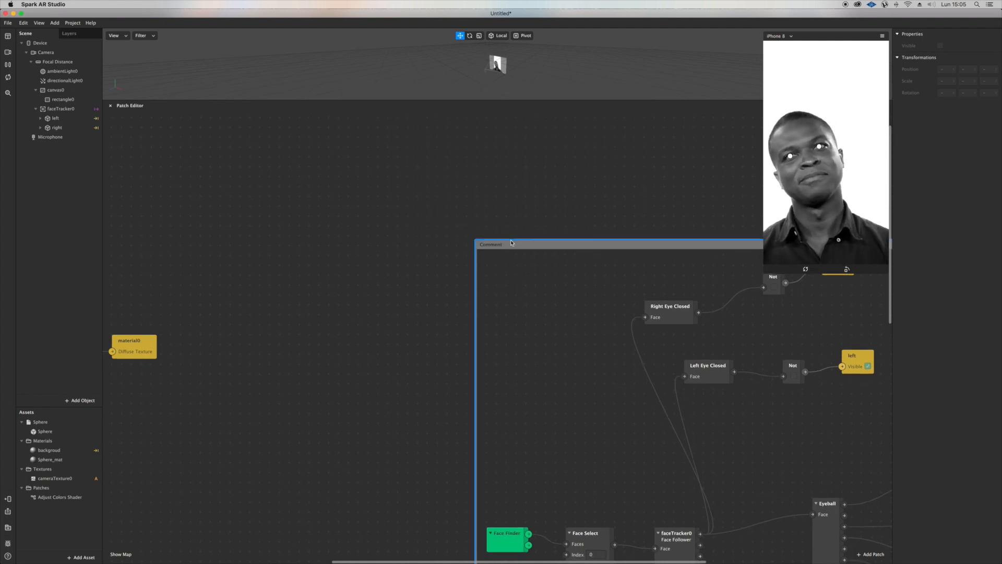
pyautogui.doubleClick(490, 244)
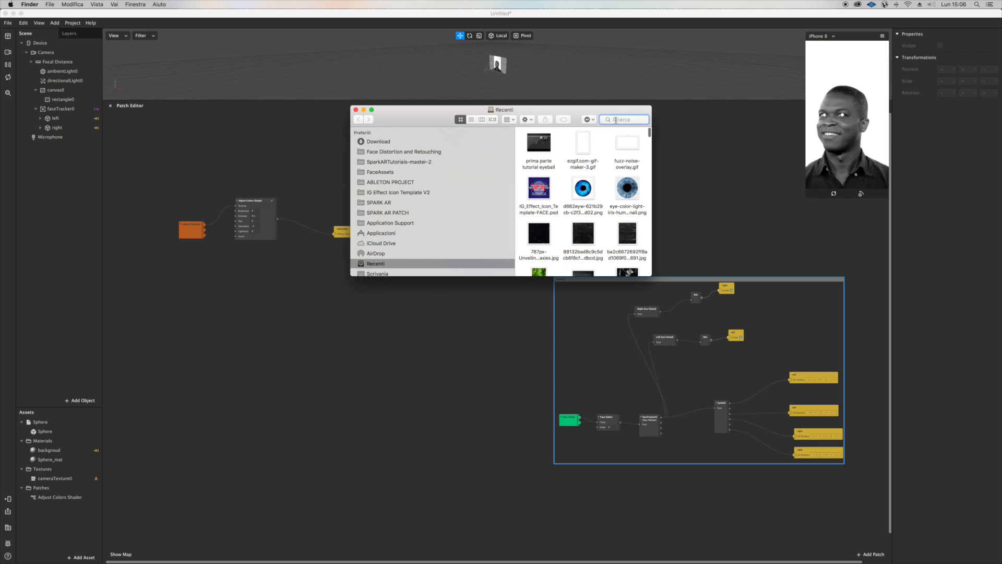
# Search Finder for RAINBOW and import the RAINBOW .arp patch file.
pyautogui.write('RAINBOW ARP')
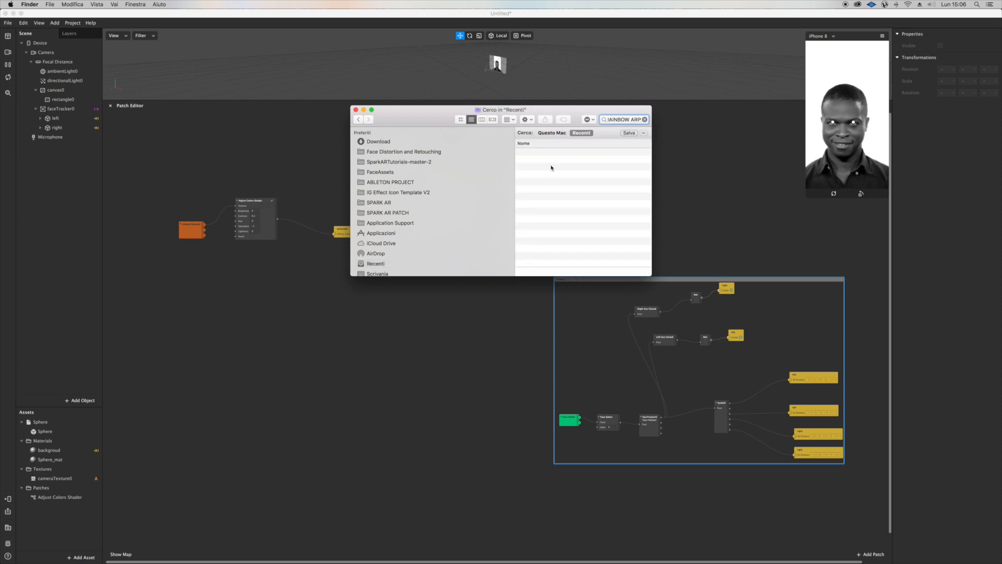
pyautogui.click(551, 132)
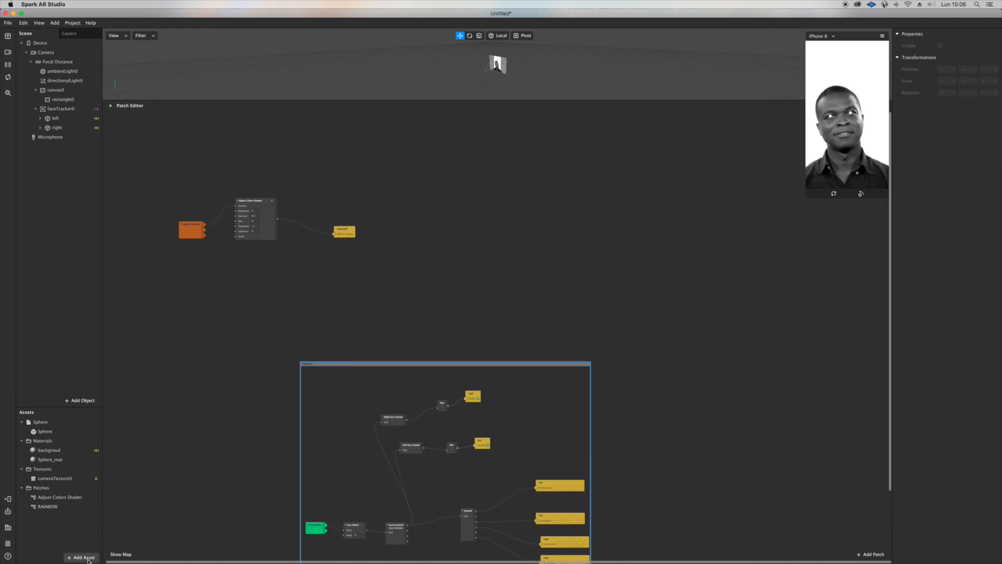
# Place the imported RAINBOW patch in the graph and ungroup it into its nodes.
pyautogui.click(48, 506)
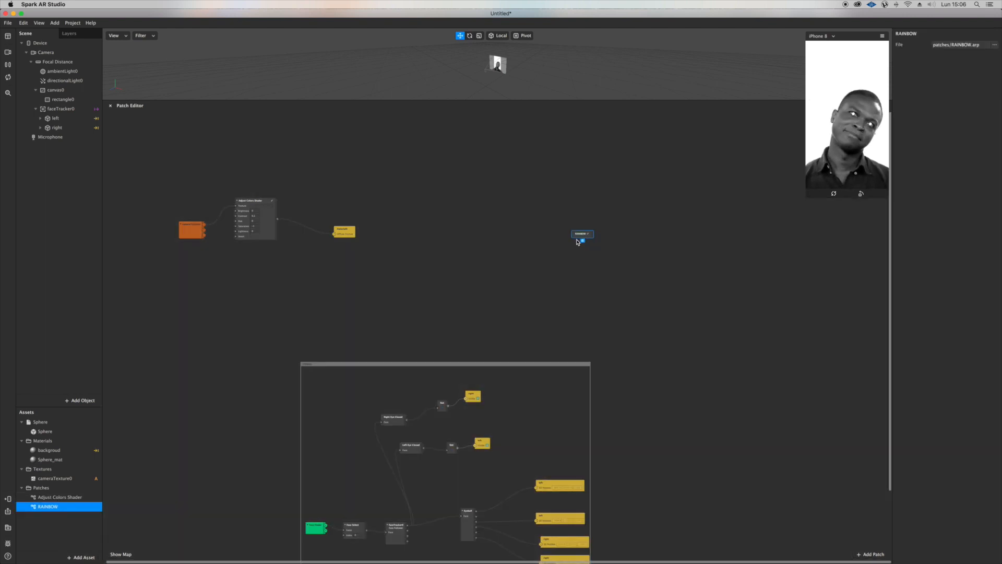
pyautogui.rightClick(581, 234)
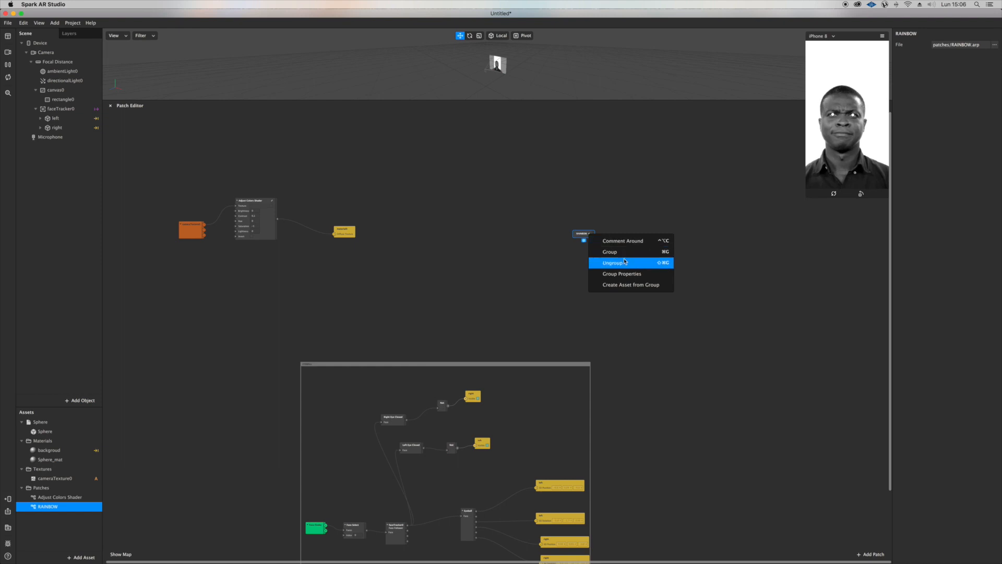
pyautogui.click(612, 262)
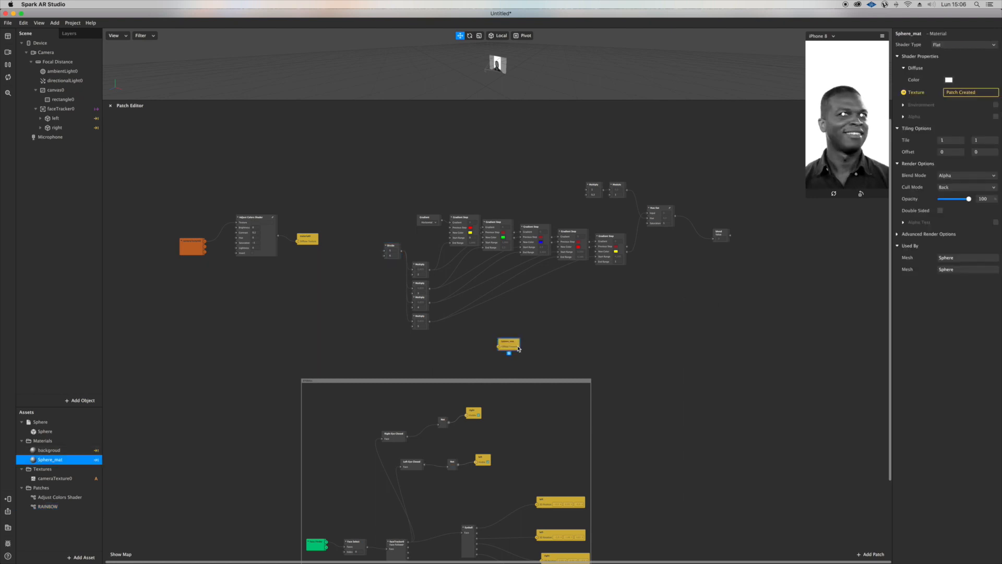
# Route the rainbow through an Adjust Colors shader into Sphere_mat, with Loop Animation driving hue.
pyautogui.moveTo(508, 345); pyautogui.dragTo(759, 246)
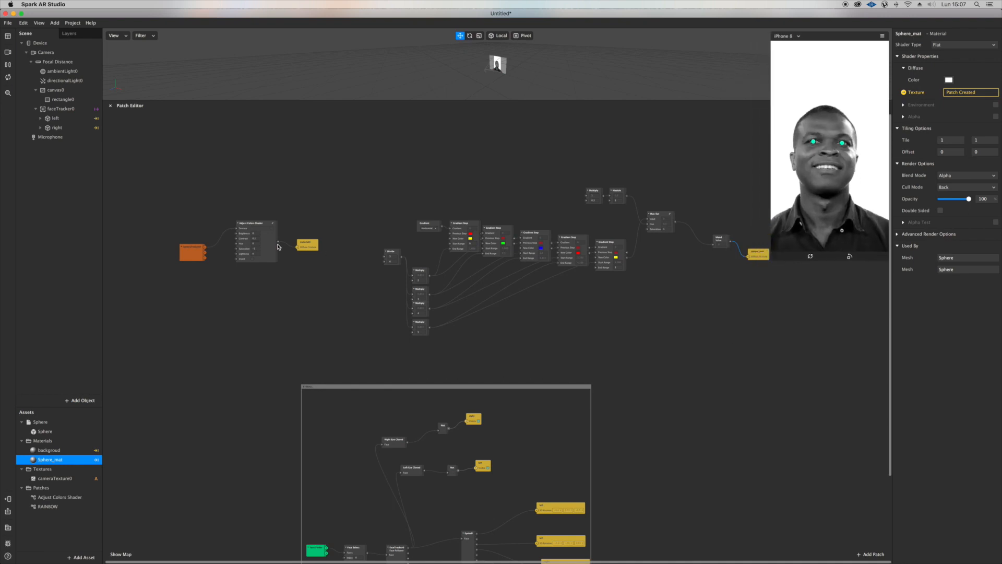
pyautogui.click(59, 496)
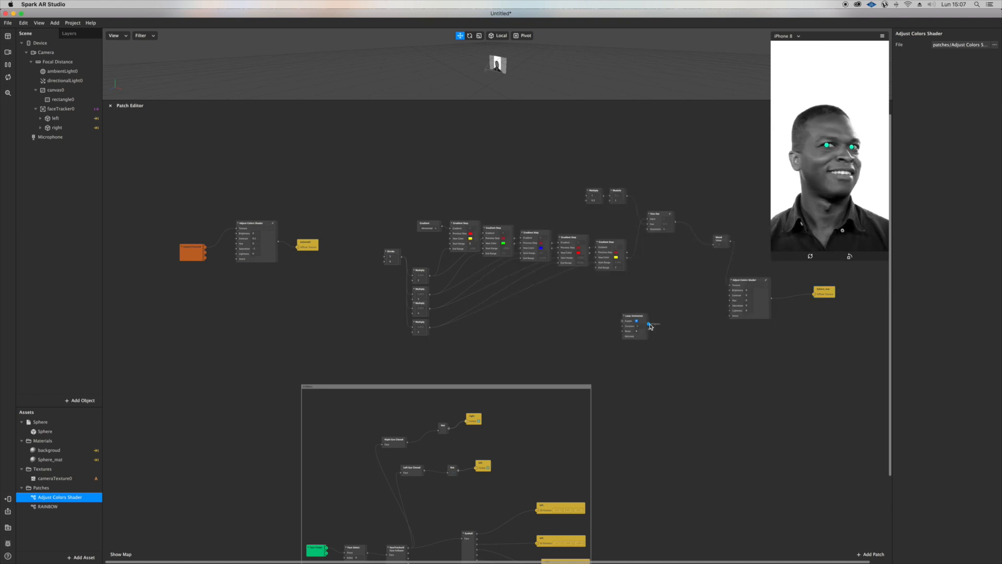
pyautogui.moveTo(645, 325); pyautogui.dragTo(731, 299)
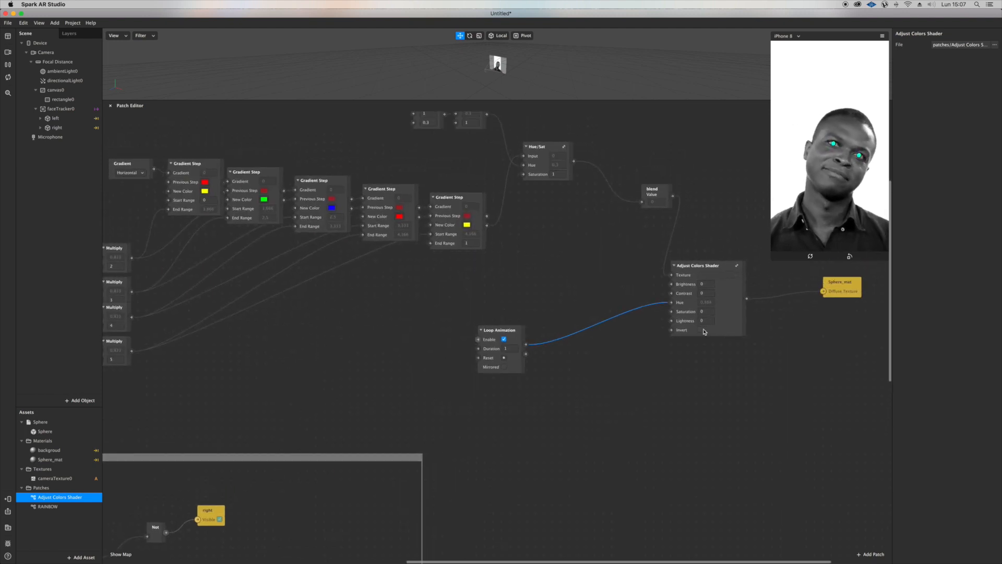
pyautogui.click(703, 311)
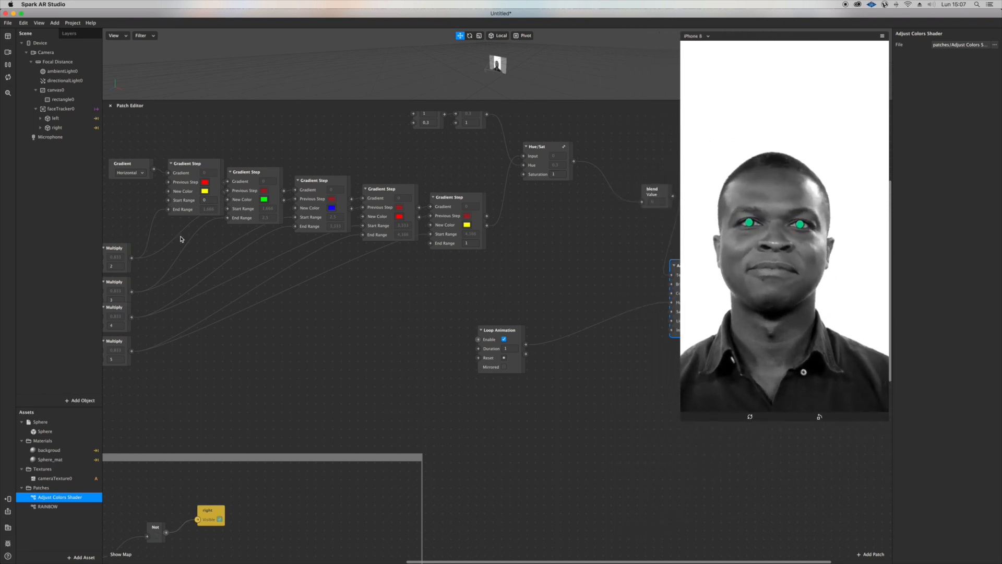
# Rename the full-screen rectangle to BACKGROUND.
pyautogui.click(55, 89)
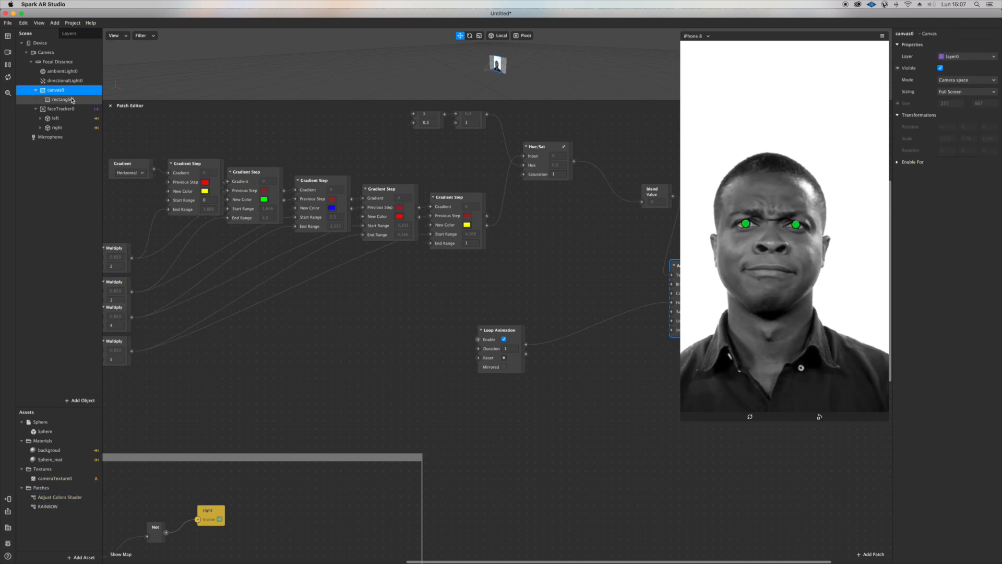
pyautogui.doubleClick(60, 99)
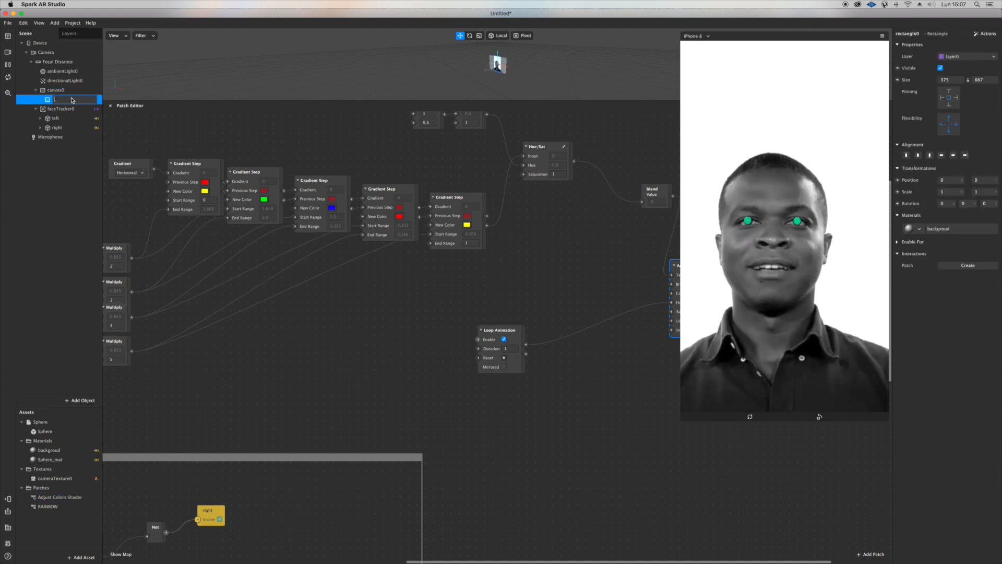
pyautogui.write('BACKGROUND')
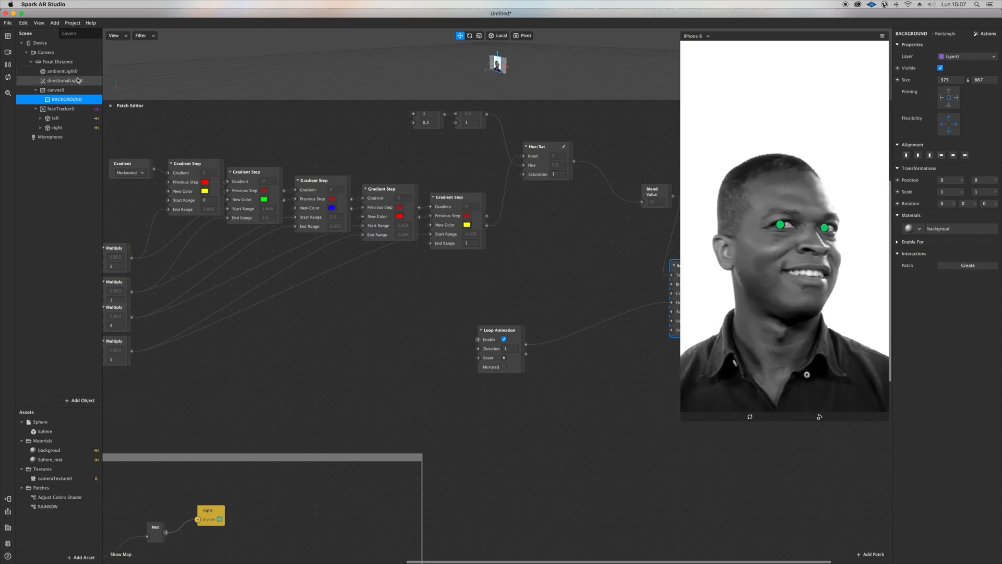
# Add a person segmentation texture on the camera and select the duplicated rectangle.
pyautogui.click(45, 52)
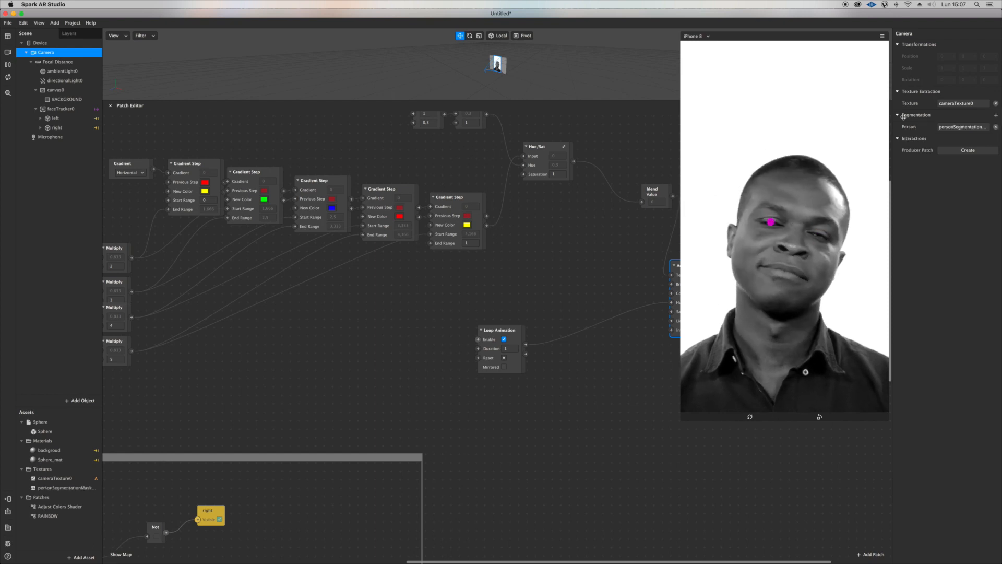
pyautogui.click(65, 99)
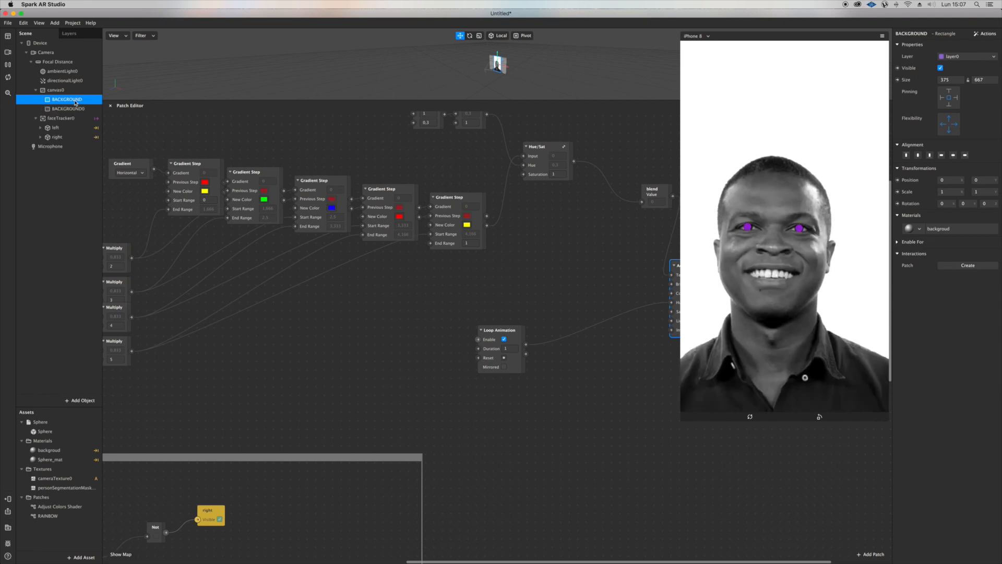
pyautogui.click(68, 109)
pyautogui.write('user')
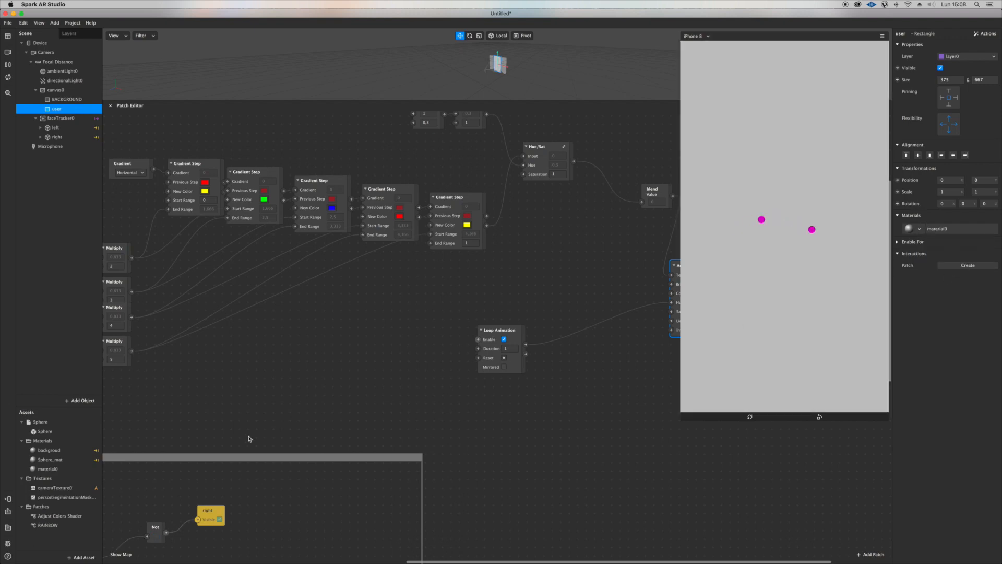
# Use the person segmentation mask as alpha on the user material, with Invert turned off.
pyautogui.click(48, 468)
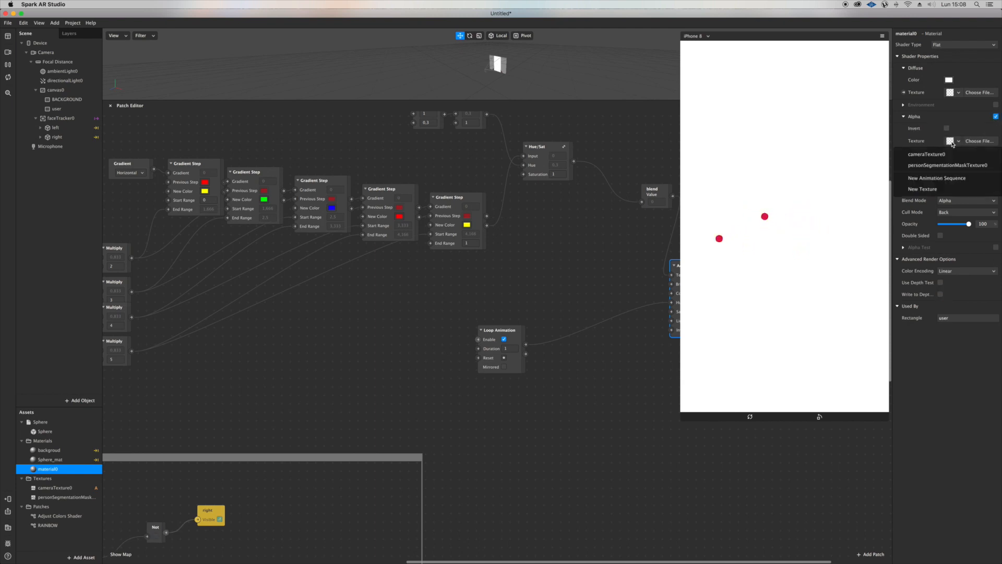
pyautogui.click(946, 165)
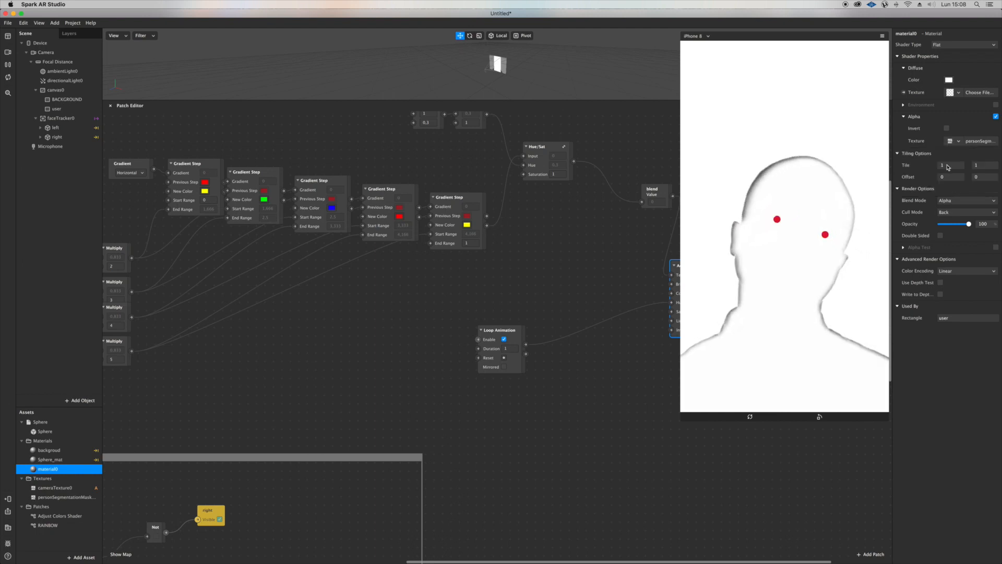
pyautogui.click(939, 129)
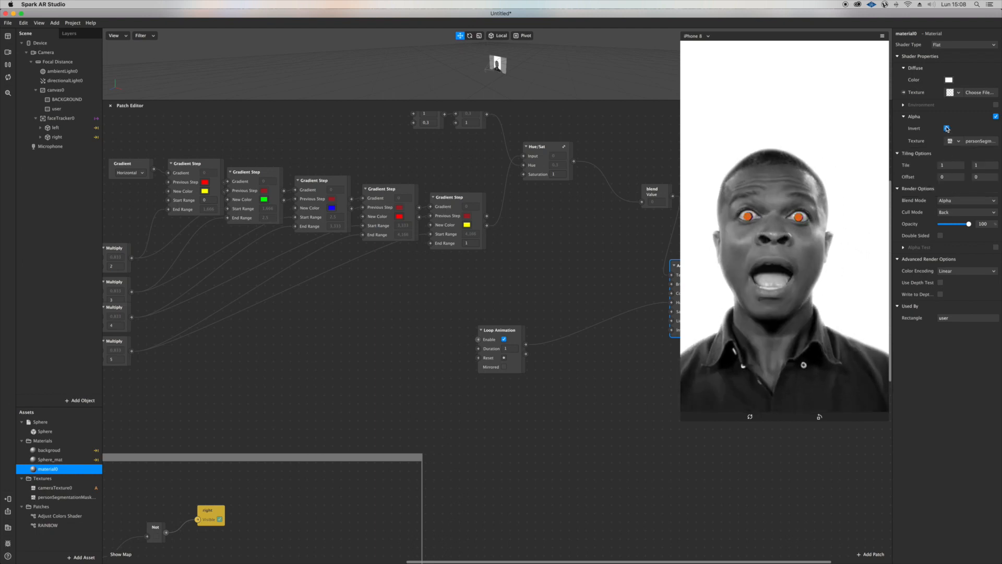
pyautogui.click(946, 127)
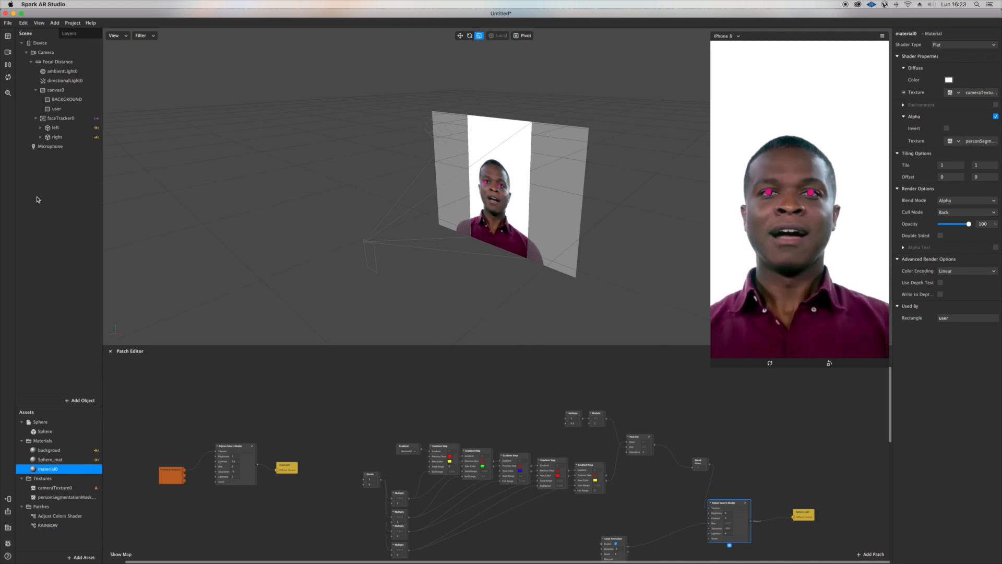
# Duplicate the user rectangle and select the copy, user0.
pyautogui.click(57, 109)
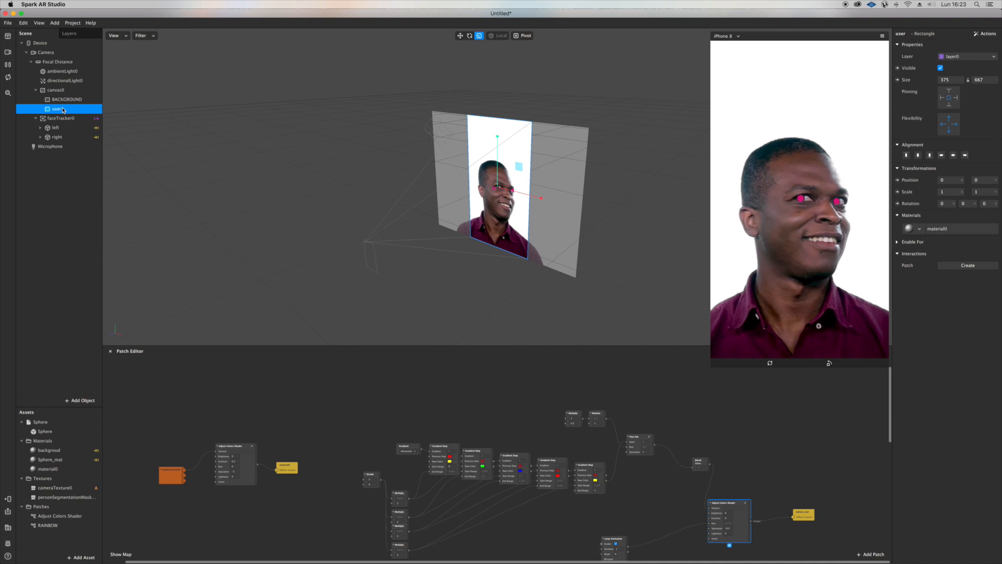
pyautogui.rightClick(57, 109)
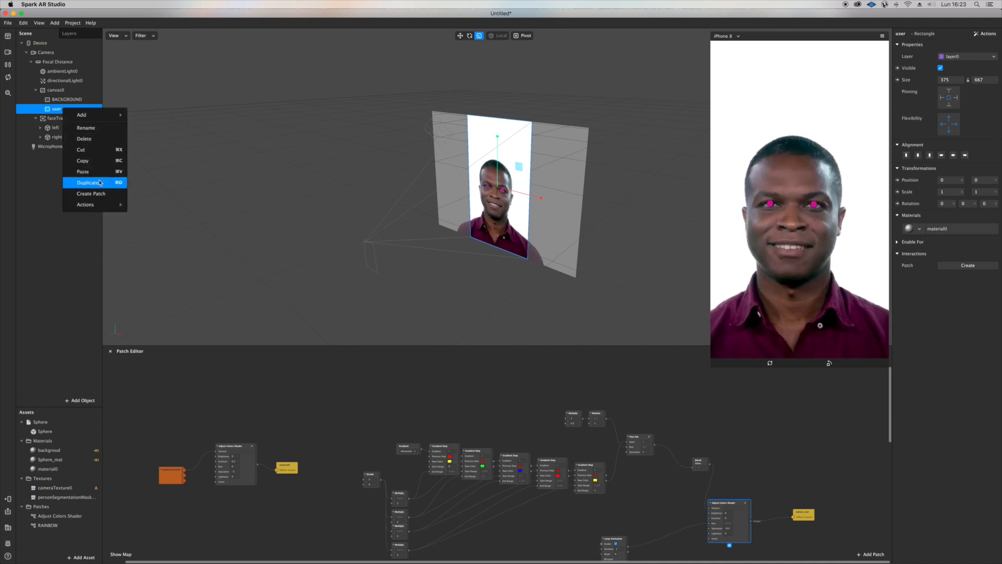
pyautogui.click(88, 183)
pyautogui.write('SEGM')
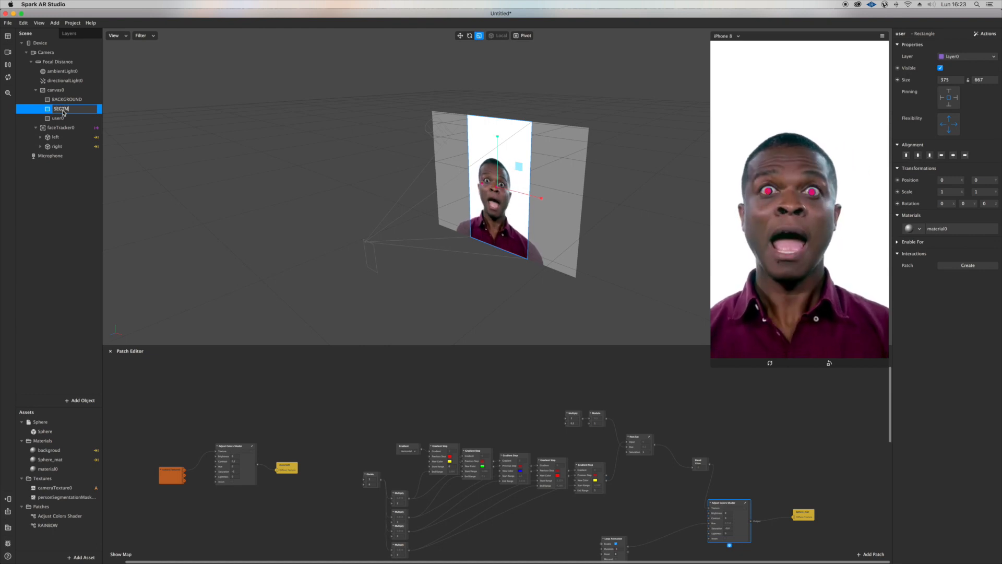
pyautogui.click(59, 119)
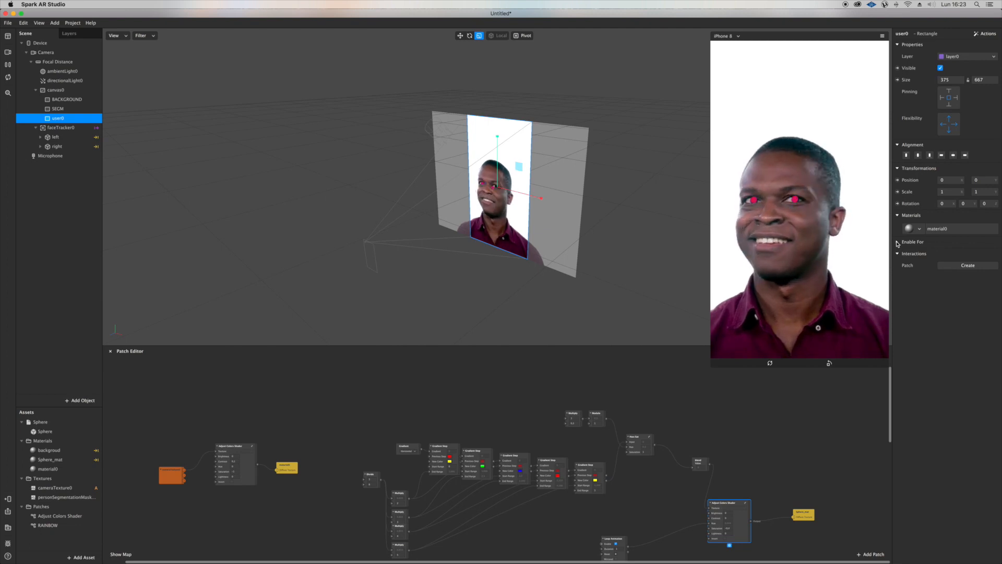
# Give user0 a new flat material1 with person segmentation alpha and a diffuse texture patch.
pyautogui.click(919, 228)
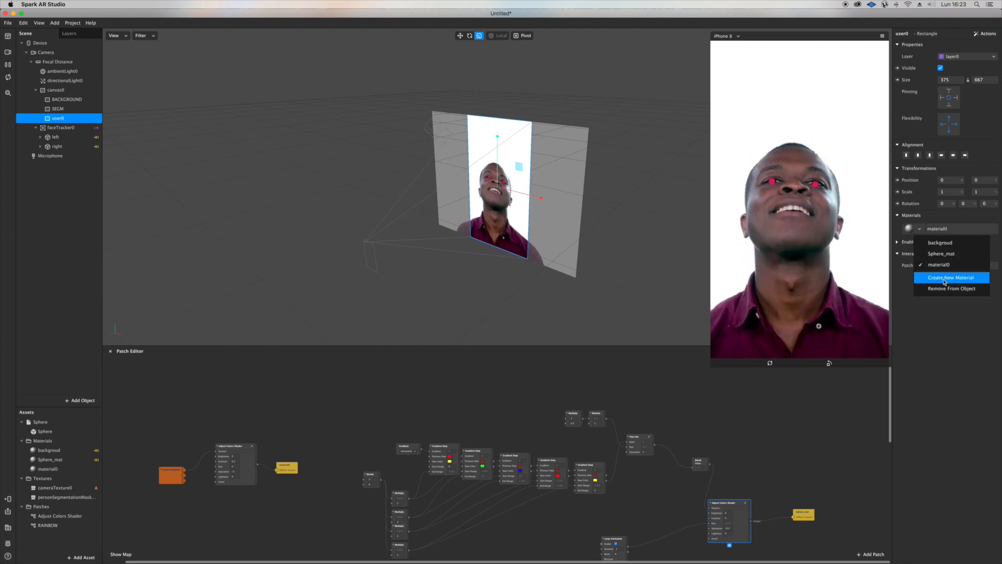
pyautogui.click(950, 277)
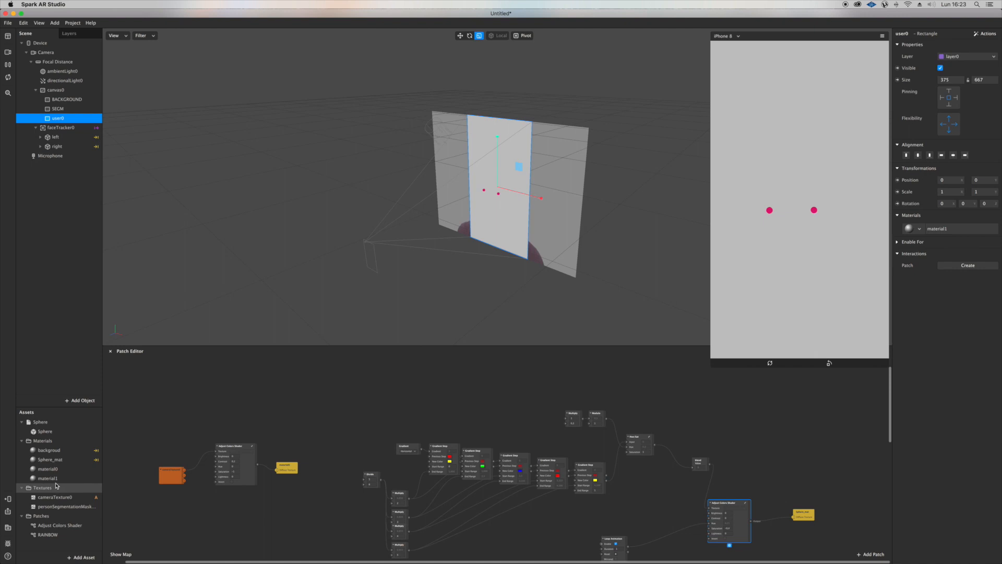
pyautogui.click(48, 478)
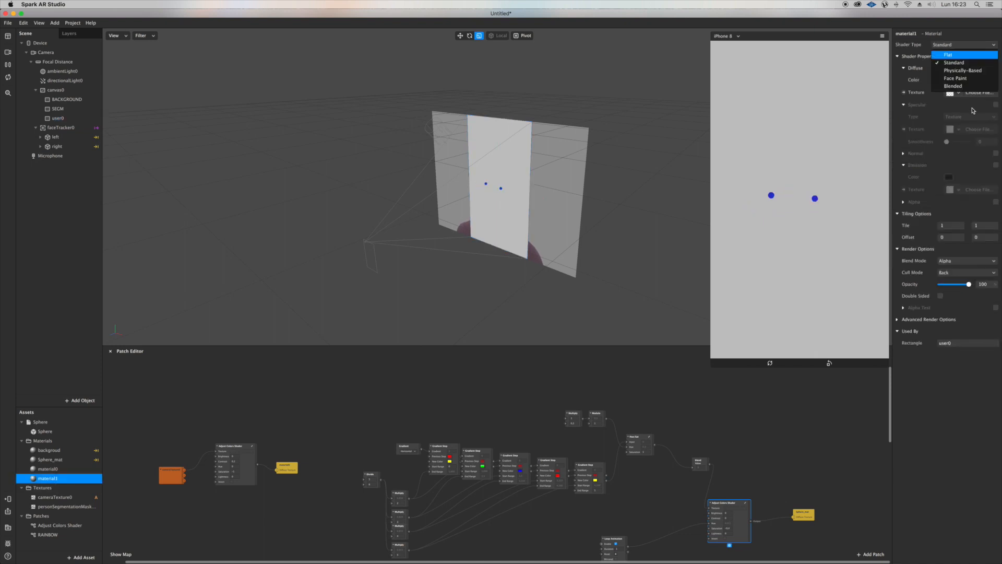
pyautogui.click(948, 54)
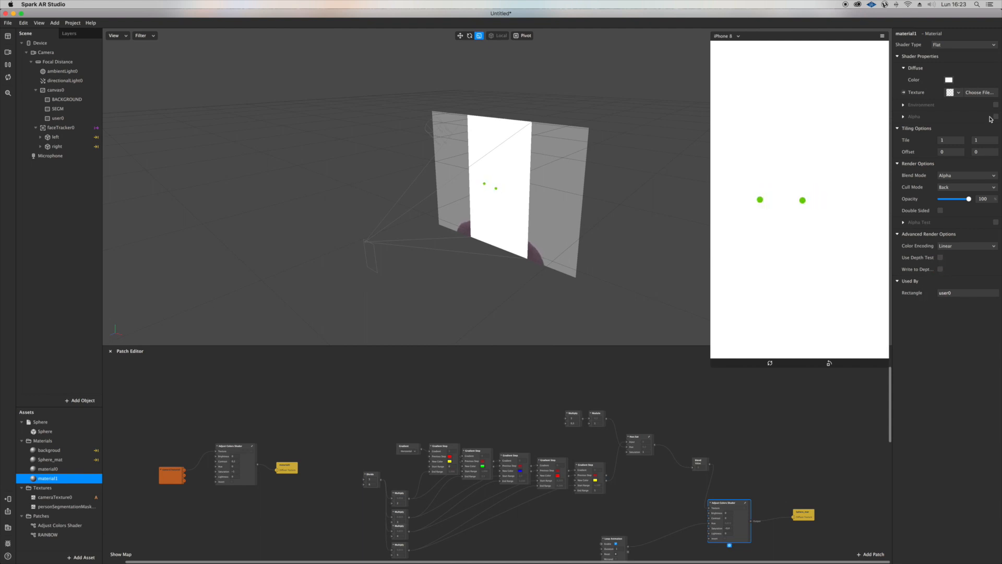
pyautogui.click(995, 116)
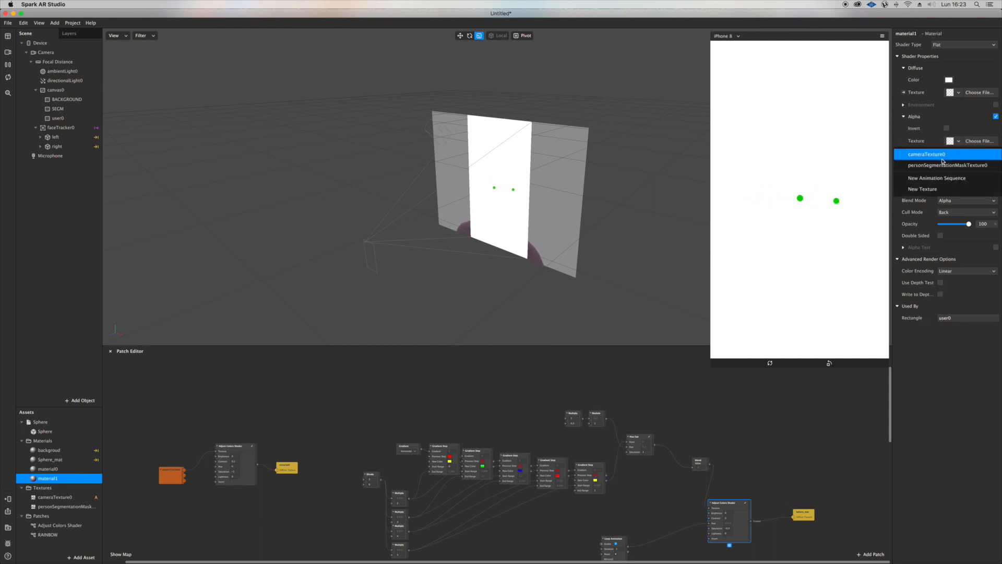
pyautogui.click(949, 165)
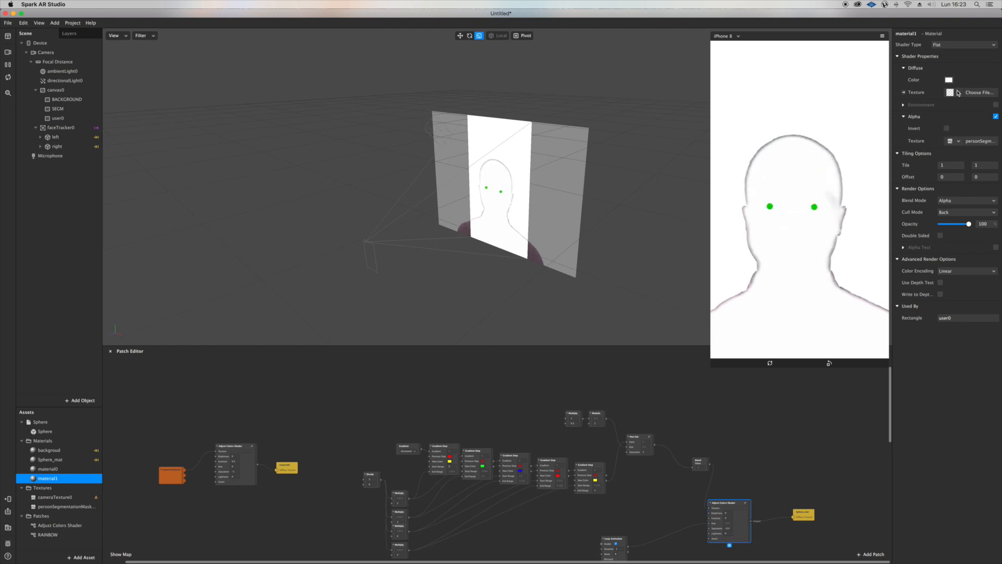
pyautogui.click(956, 92)
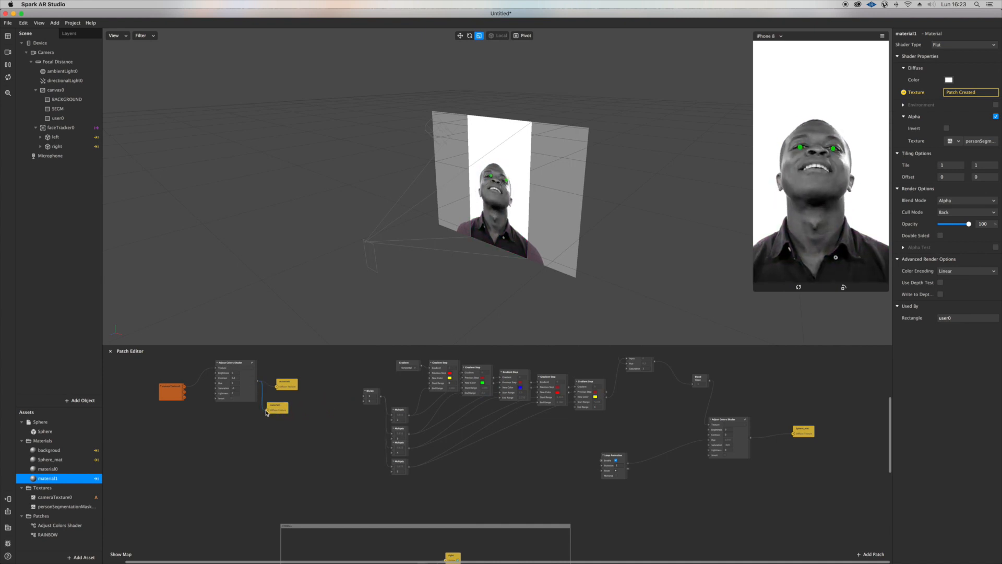
# Scale the SEGM rectangle up slightly so it outlines the person.
pyautogui.click(58, 109)
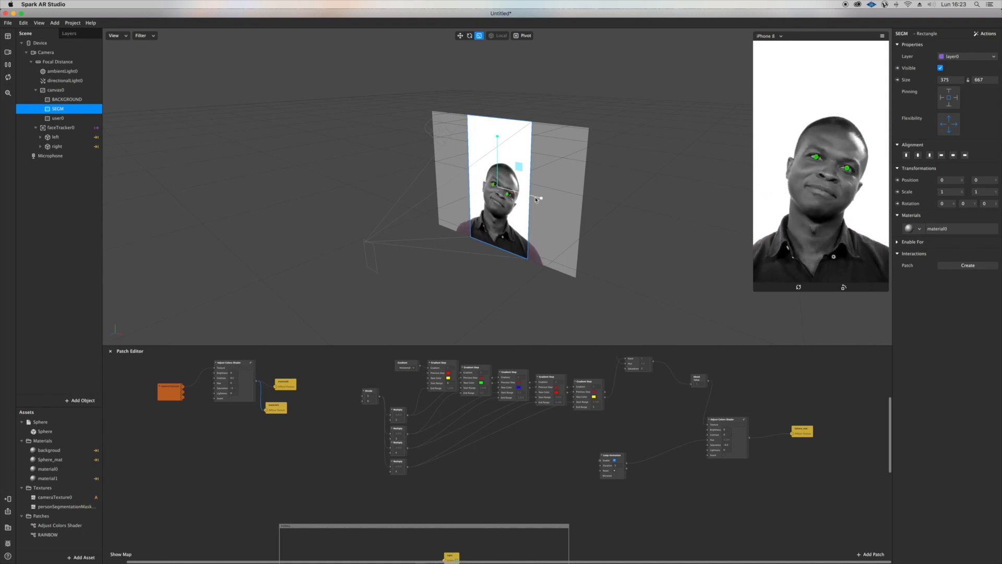
pyautogui.moveTo(534, 199); pyautogui.dragTo(540, 198)
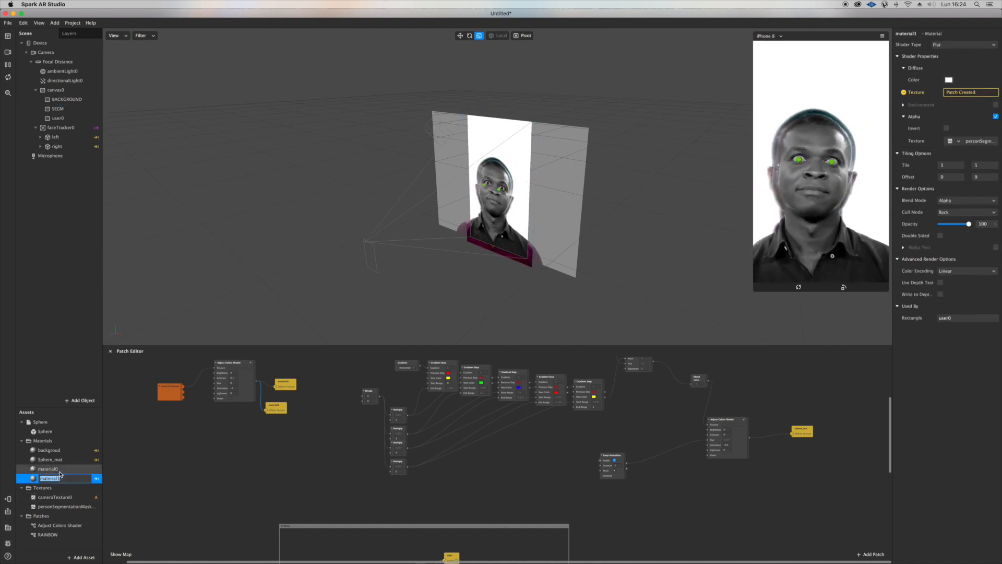
# Patch the rainbow into material0's diffuse texture, try Add blending, then revert to Alpha.
pyautogui.click(952, 92)
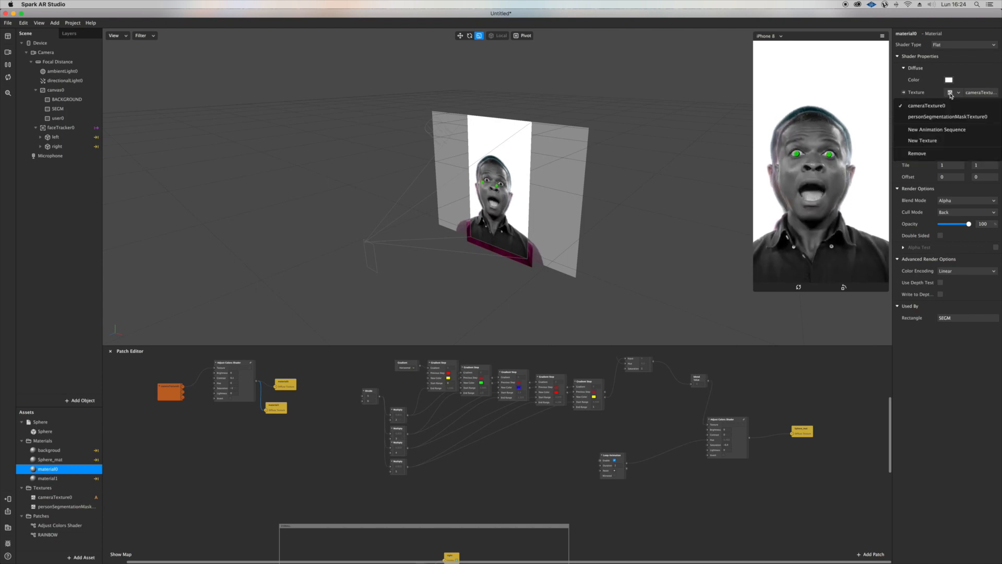
pyautogui.moveTo(924, 140)
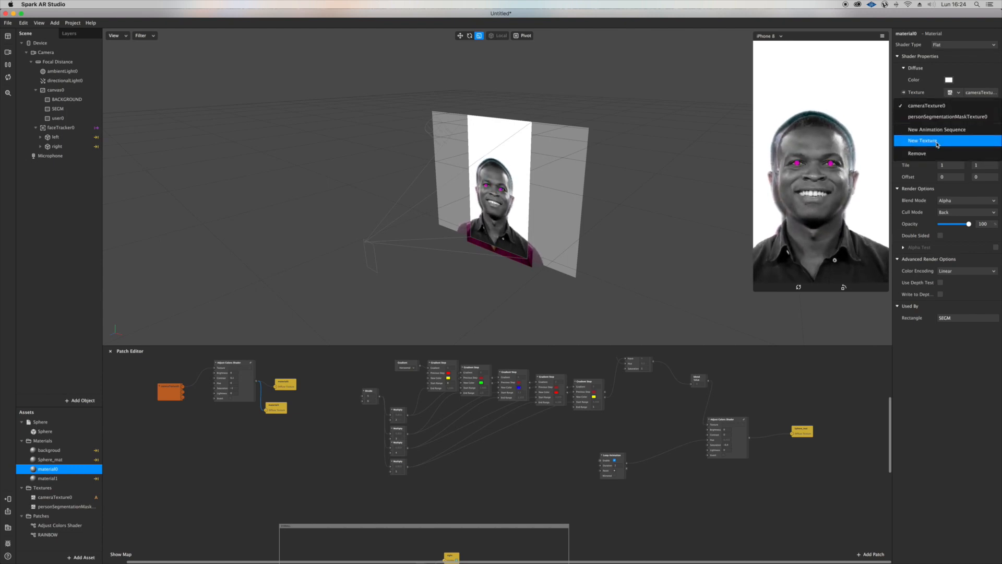
pyautogui.click(923, 140)
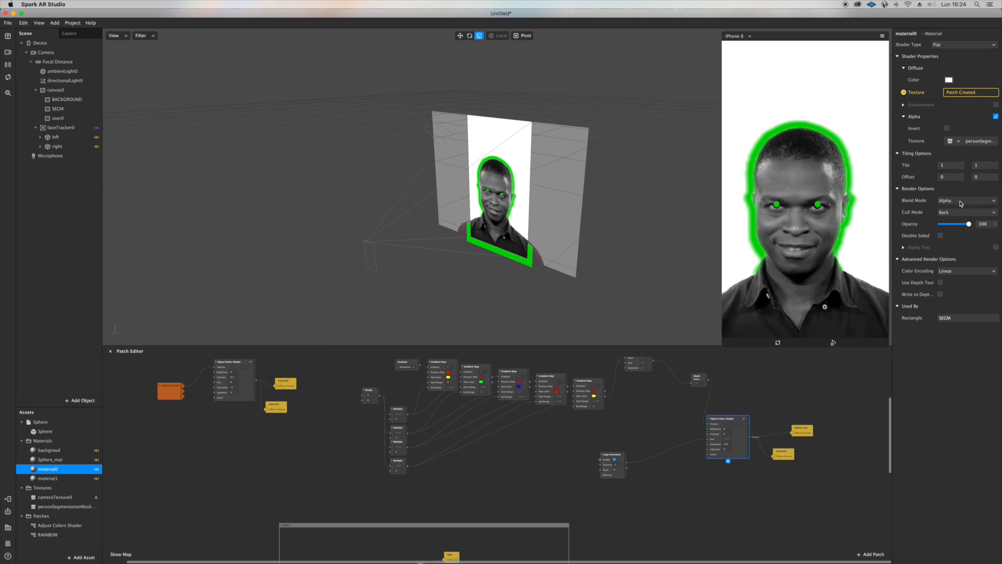
pyautogui.click(964, 200)
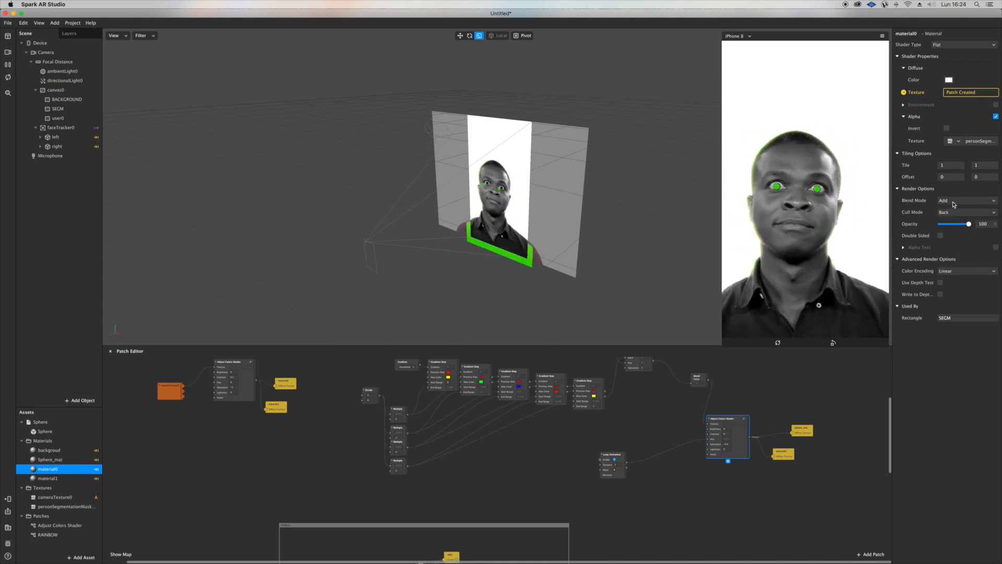
pyautogui.click(966, 200)
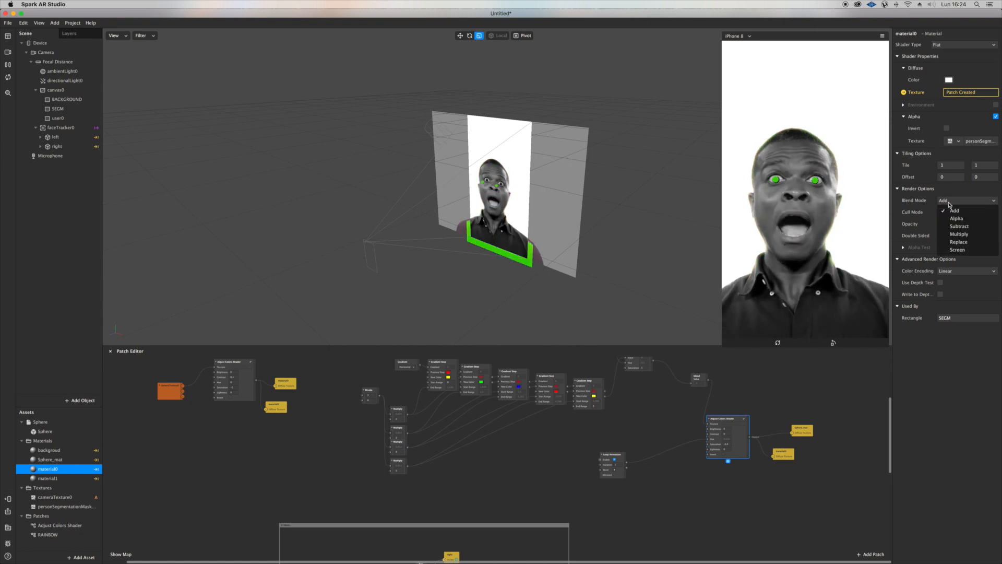
pyautogui.click(956, 218)
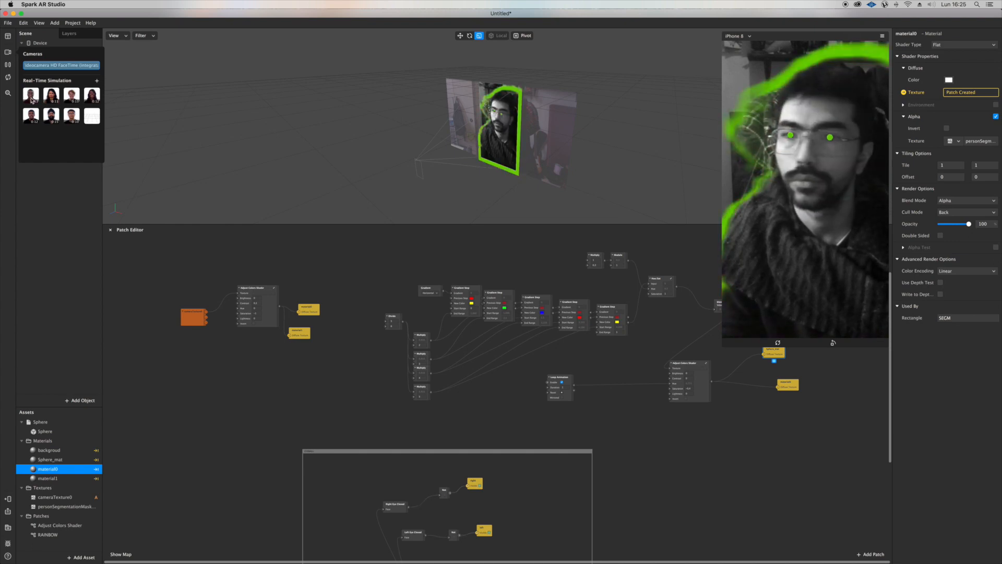
# Choose a Real-Time Simulation sample video instead of the FaceTime camera for the preview.
pyautogui.click(31, 95)
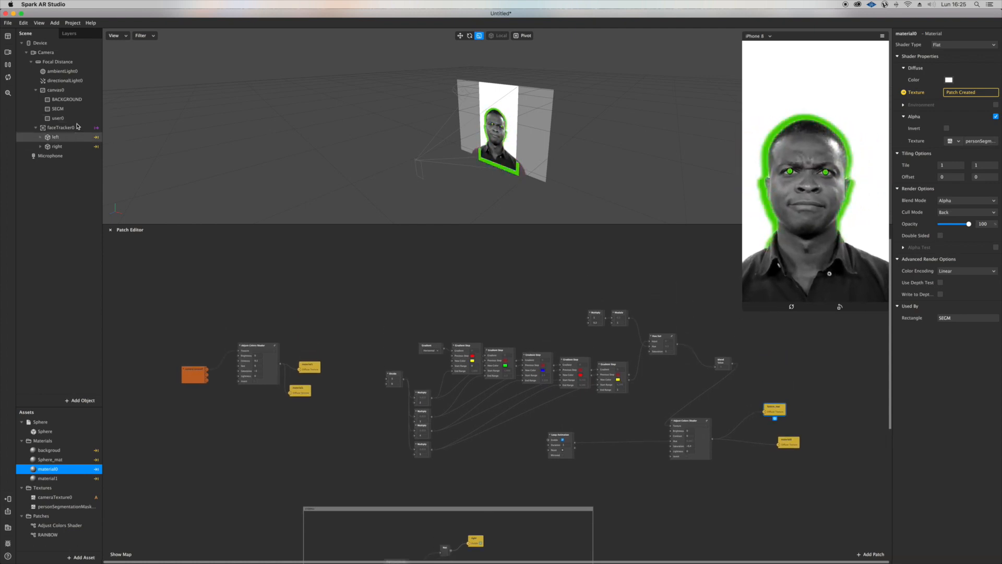
# Add a face mesh under faceTracker0, then reselect the face tracker.
pyautogui.rightClick(60, 127)
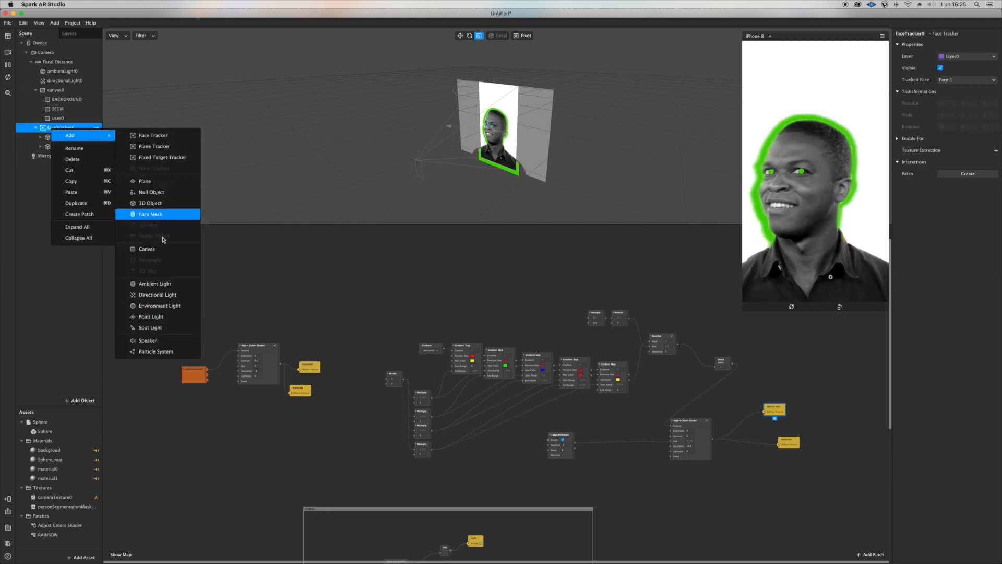
pyautogui.click(151, 214)
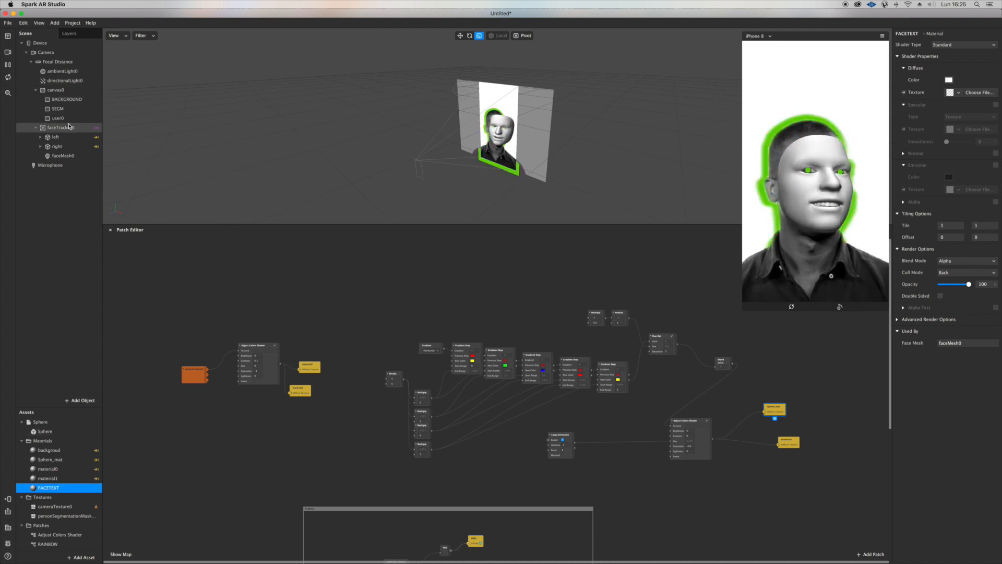
pyautogui.click(61, 128)
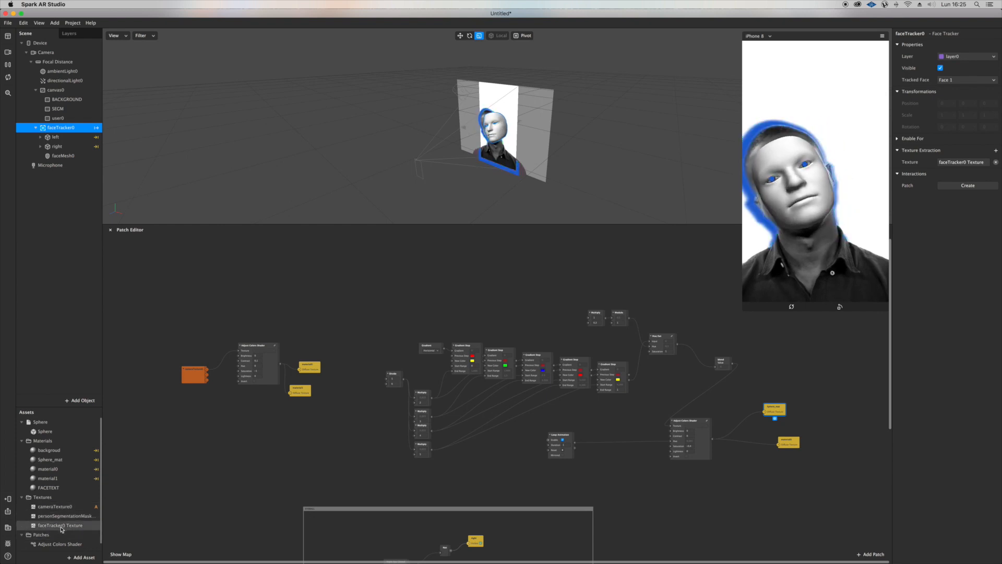
# Feed the extracted face texture into the FACETEXT material, turn off reflections, and cut the mouth opening.
pyautogui.click(62, 525)
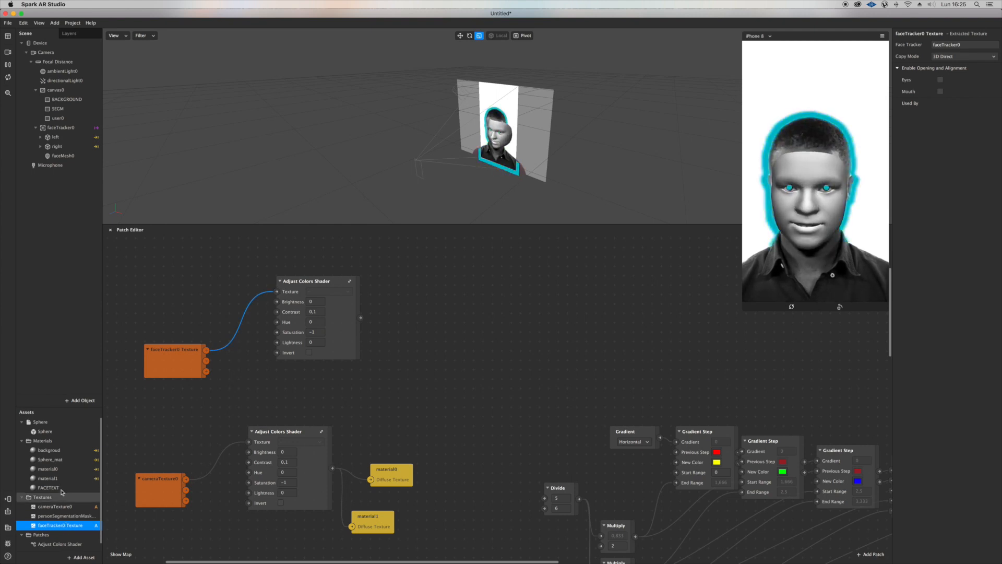
pyautogui.click(48, 488)
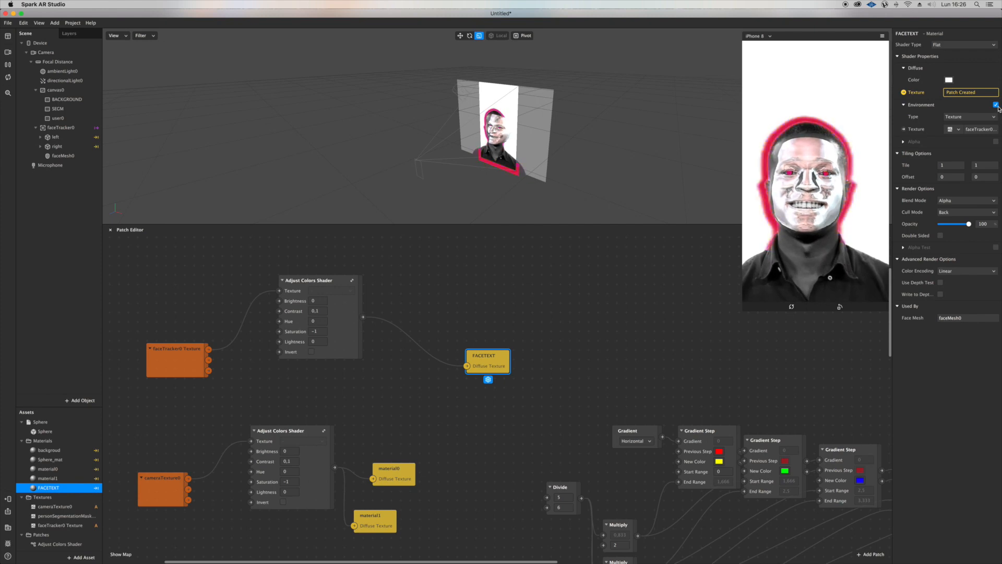
pyautogui.click(995, 104)
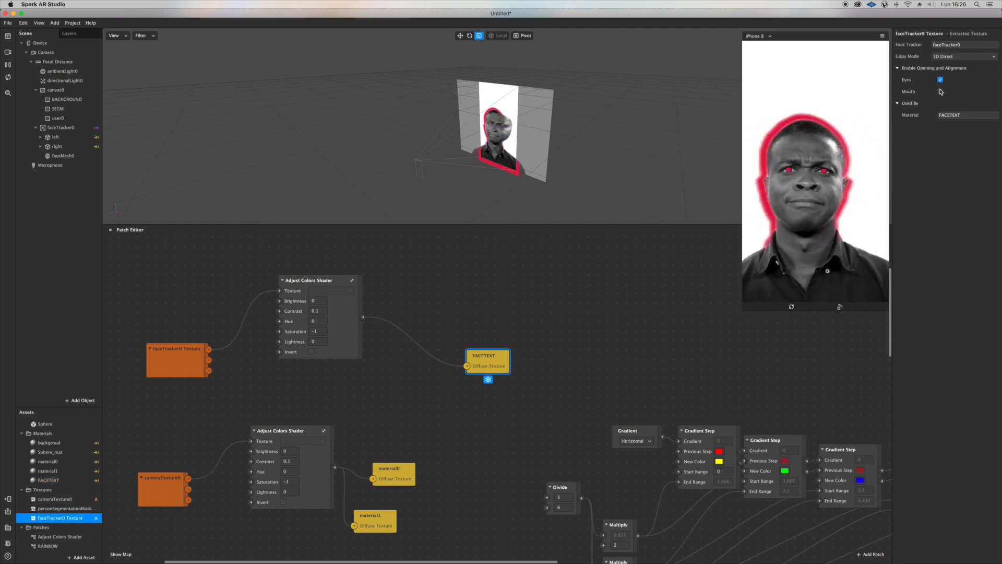
pyautogui.click(940, 91)
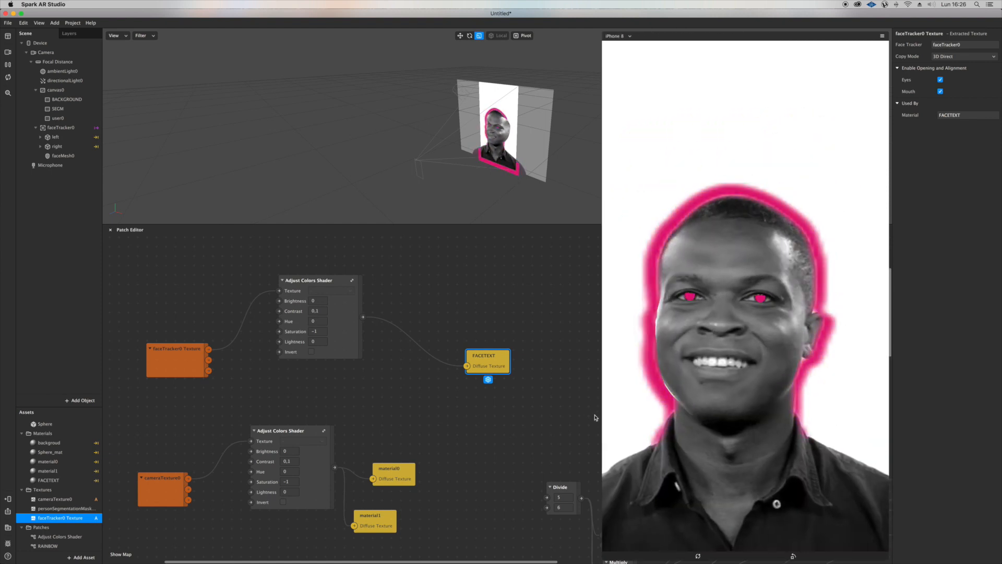
pyautogui.click(55, 23)
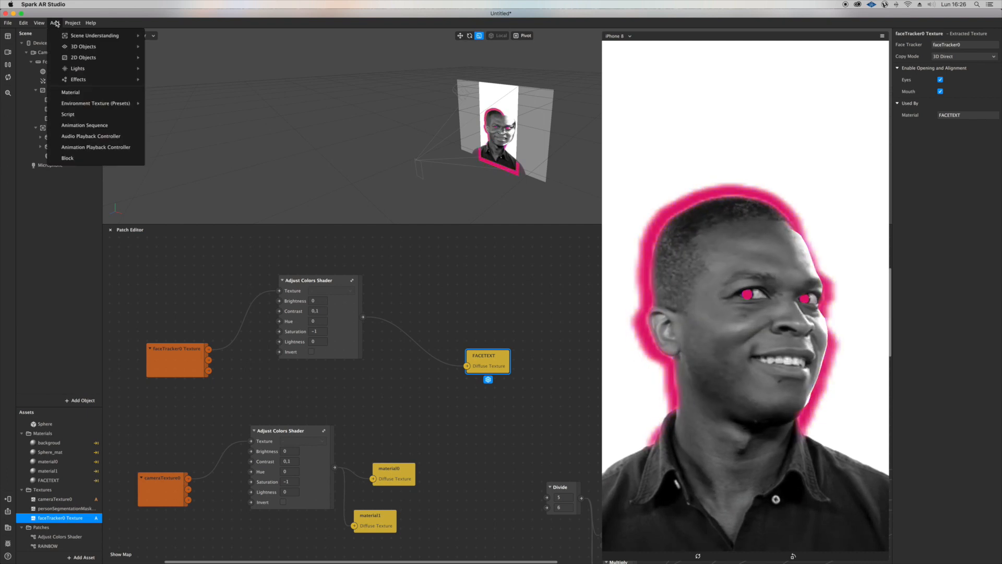